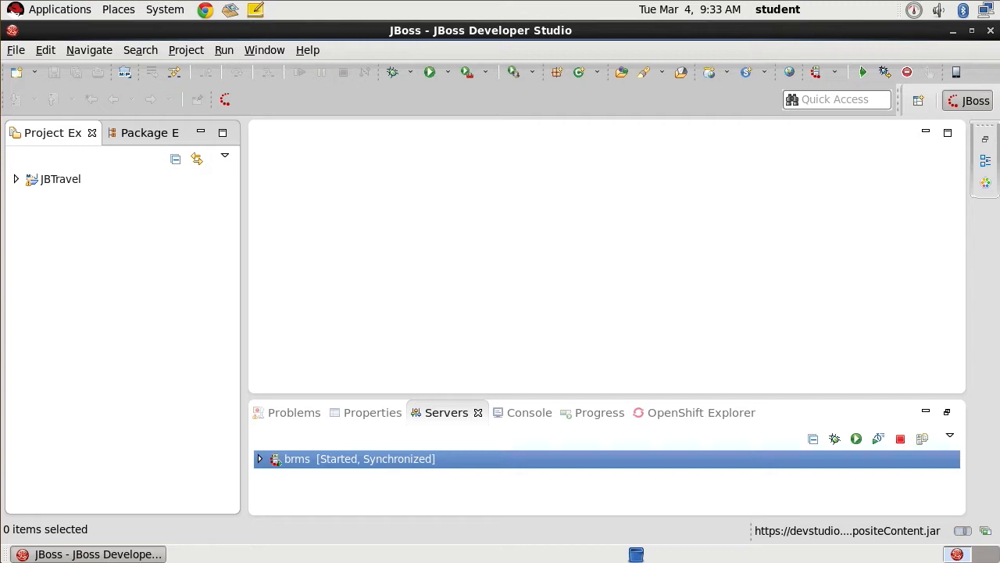
pyautogui.moveTo(78, 179)
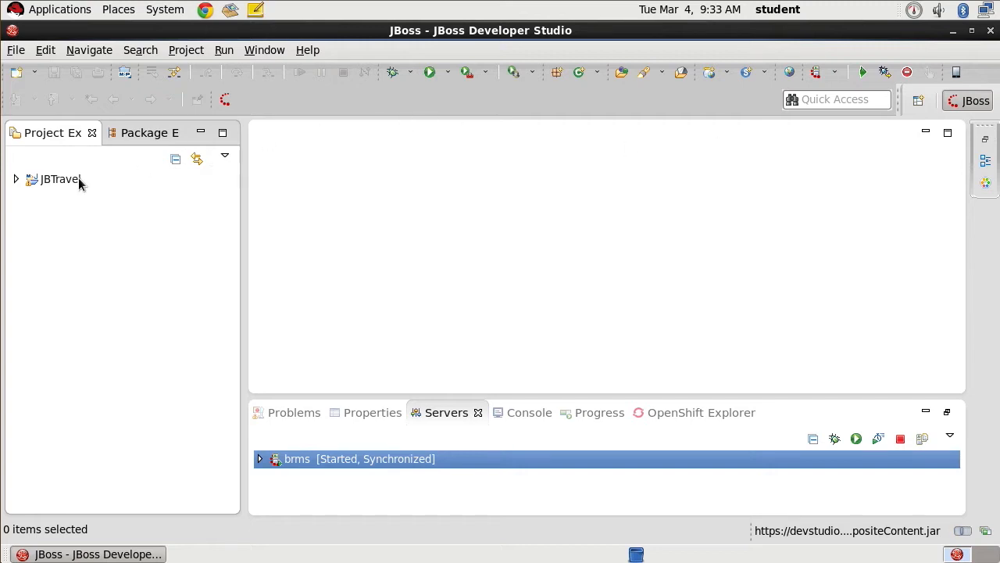
# - Select the JBTravel project and switch the workbench to the Drools perspective via Open Perspective > Other
pyautogui.click(60, 178)
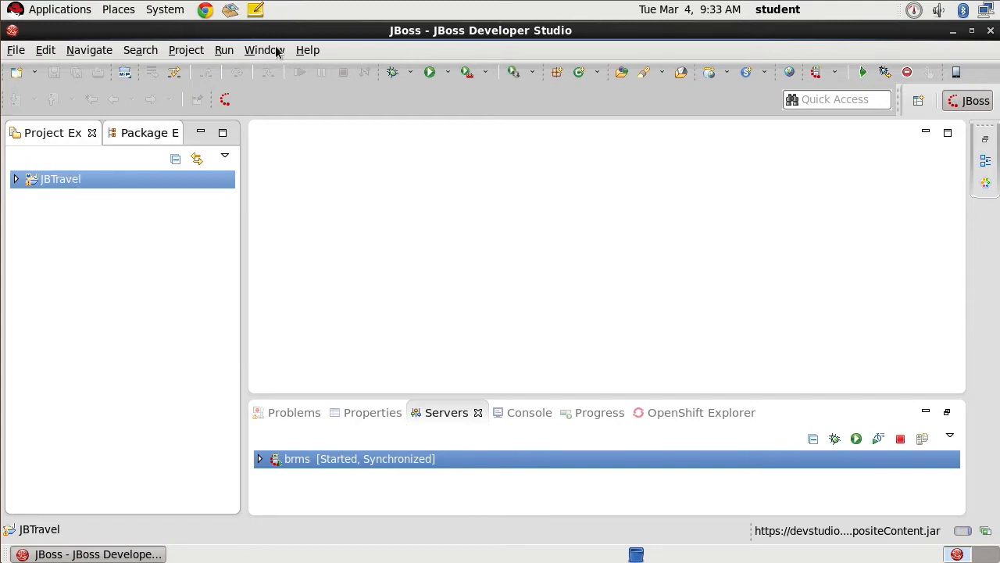
pyautogui.click(264, 50)
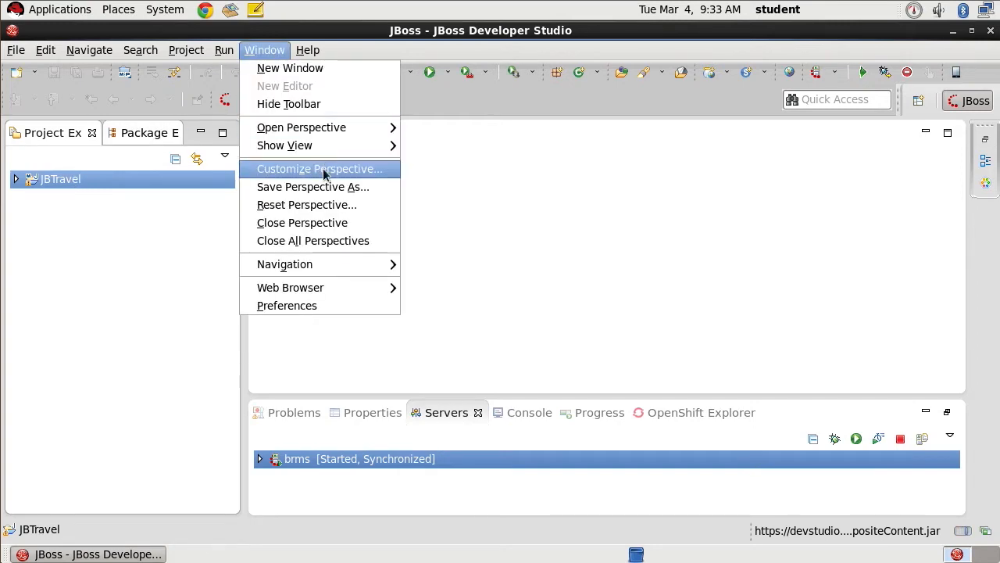
pyautogui.moveTo(300, 126)
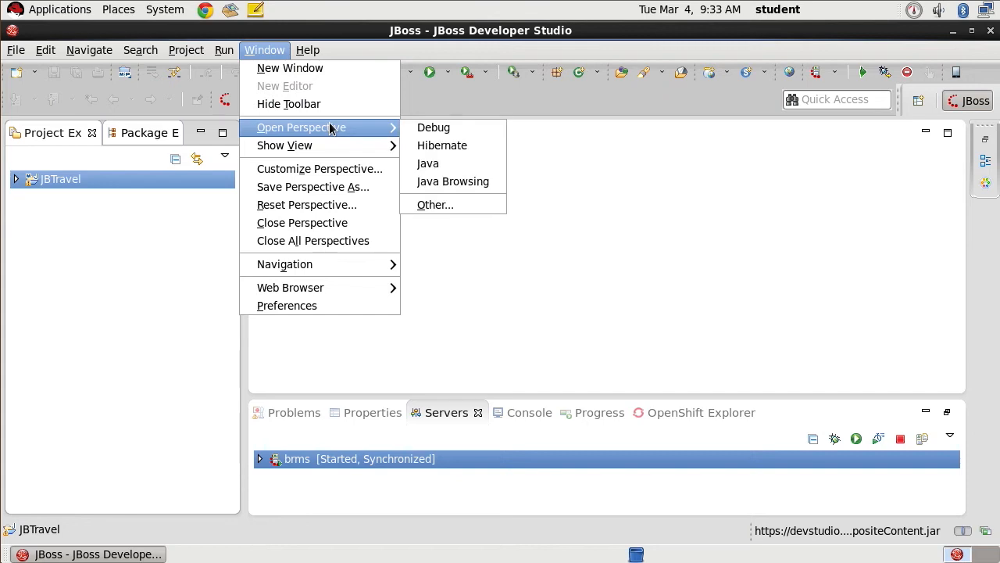
pyautogui.click(434, 203)
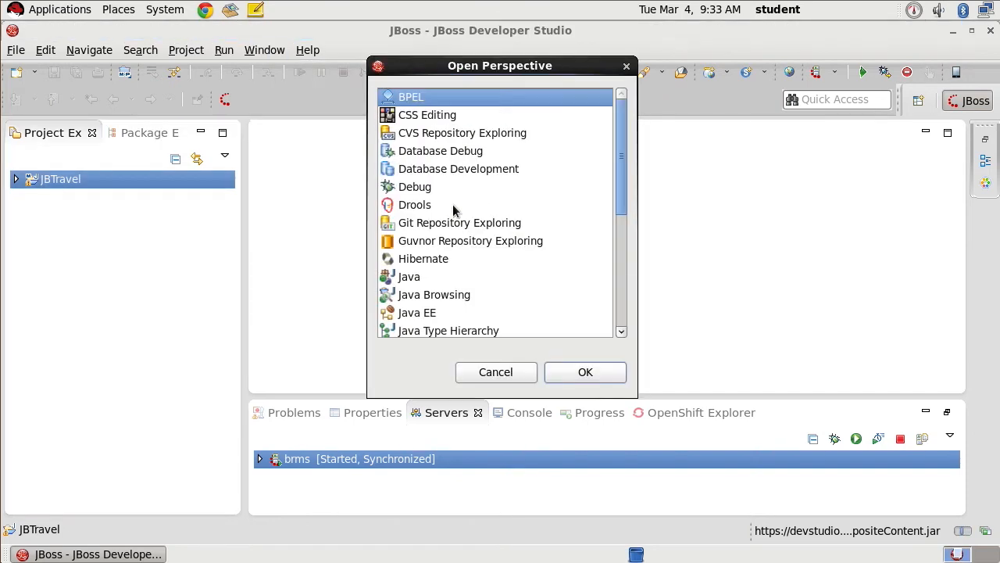
pyautogui.click(585, 371)
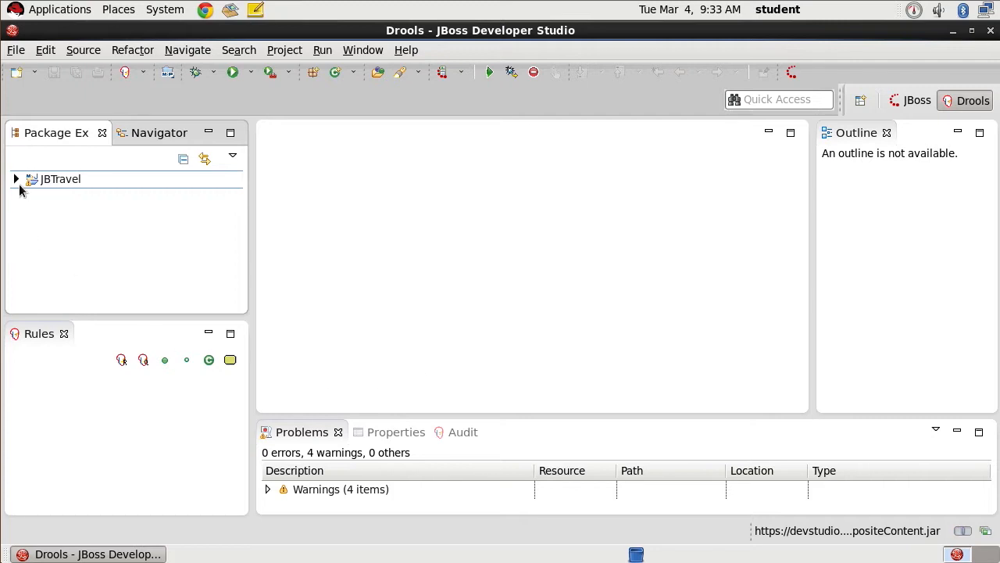
# - Open jbtravel.drl from JBTravel/src/main/resources/jbtravel in the editor
pyautogui.click(16, 178)
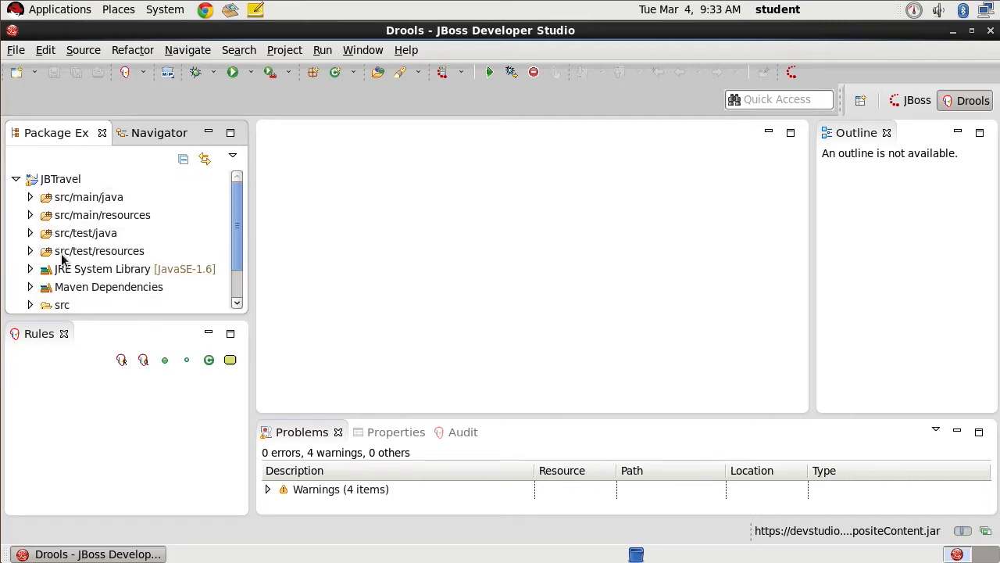
pyautogui.click(29, 214)
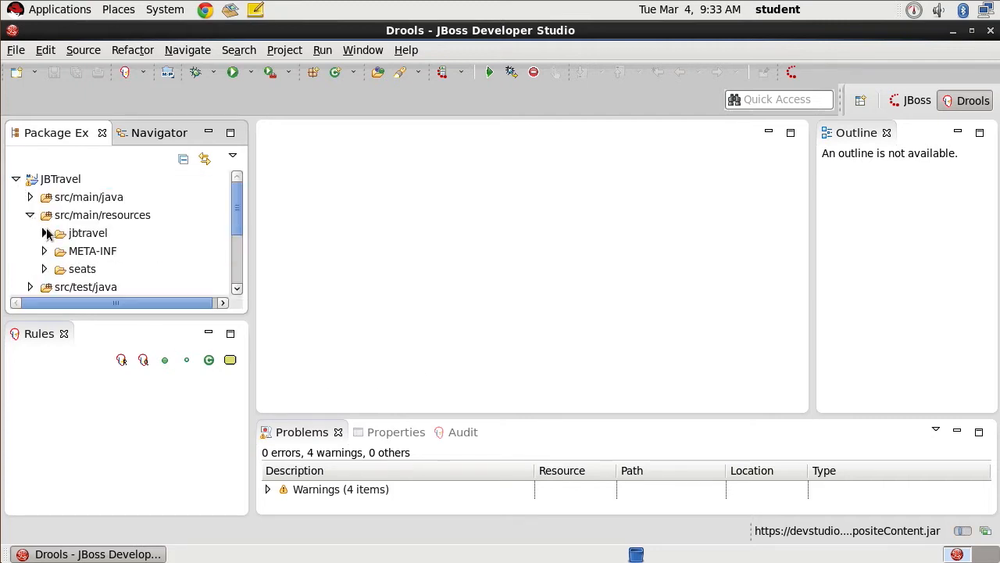
pyautogui.click(43, 232)
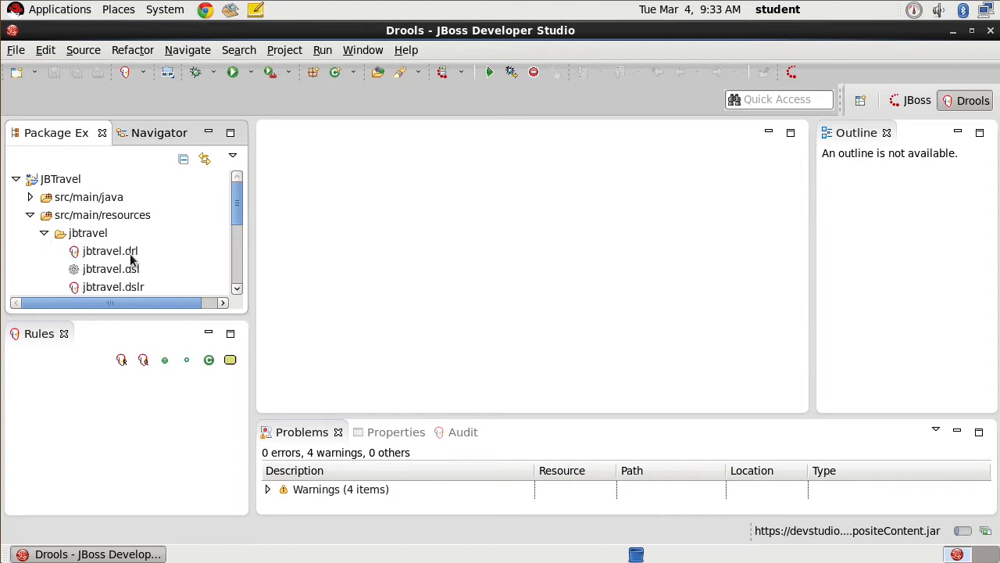
pyautogui.click(108, 250)
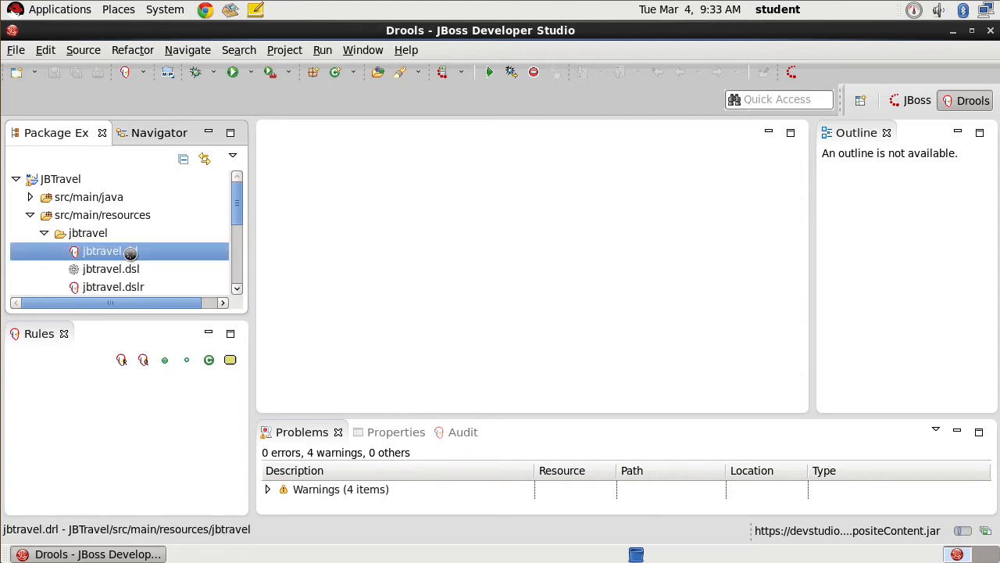
pyautogui.doubleClick(102, 250)
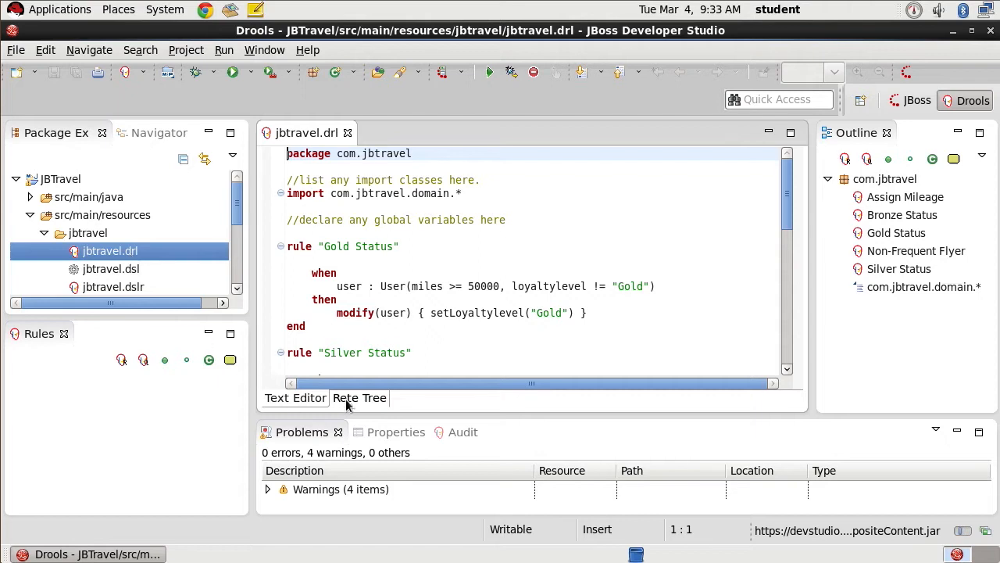
# - View the rules as a Rete Tree, then return to the Text Editor and scroll through the rule source
pyautogui.click(360, 399)
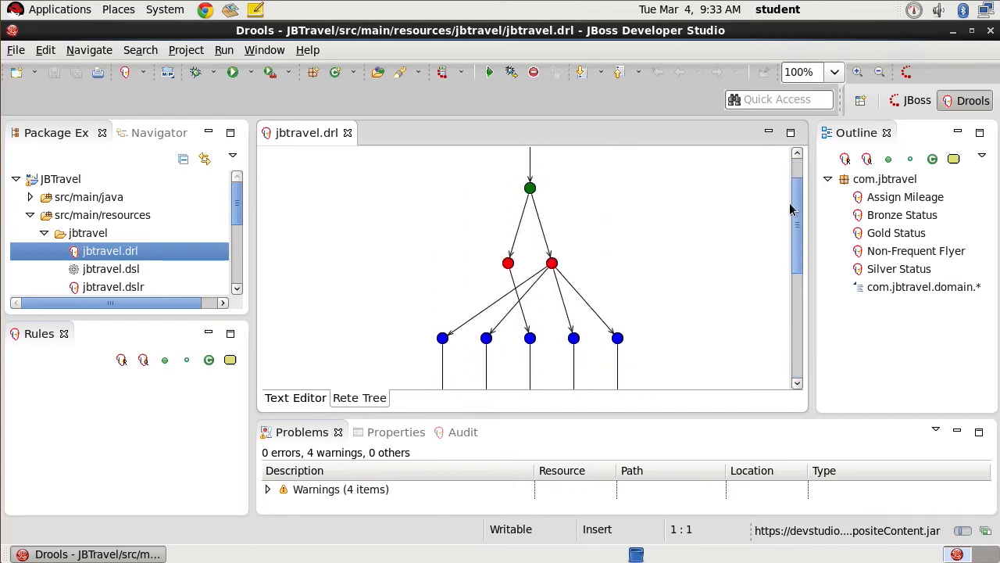
pyautogui.click(293, 398)
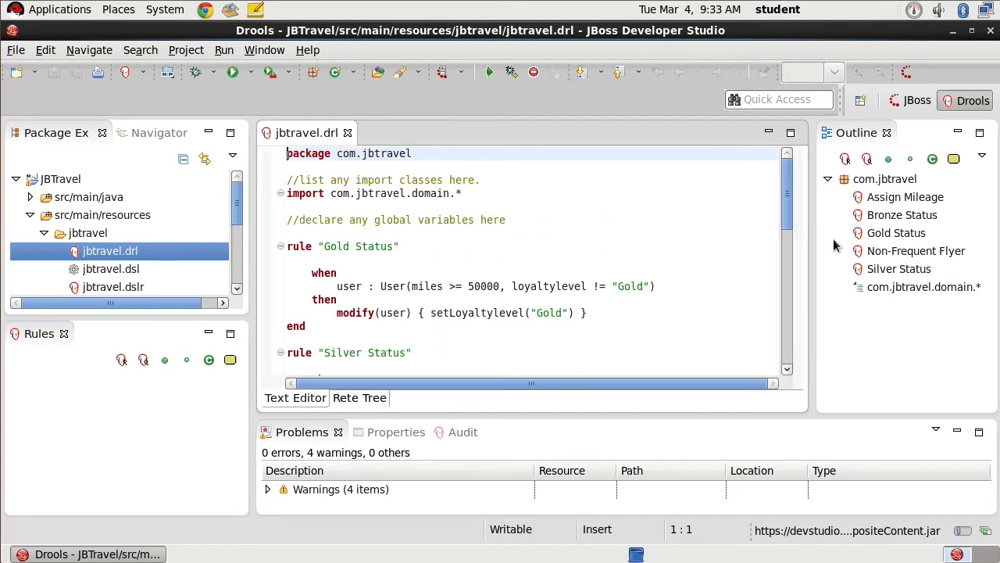
pyautogui.scroll(-3)
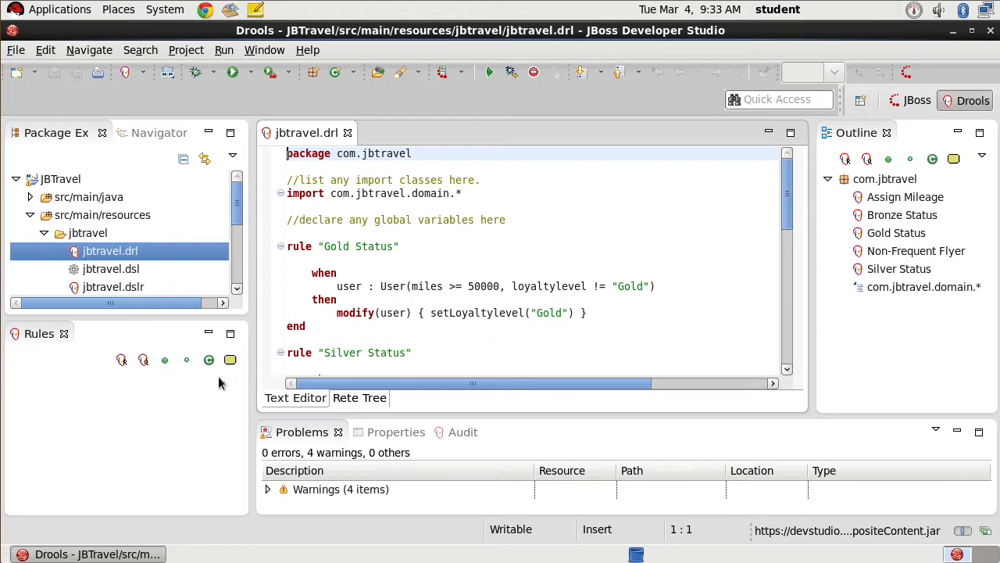
pyautogui.moveTo(66, 399)
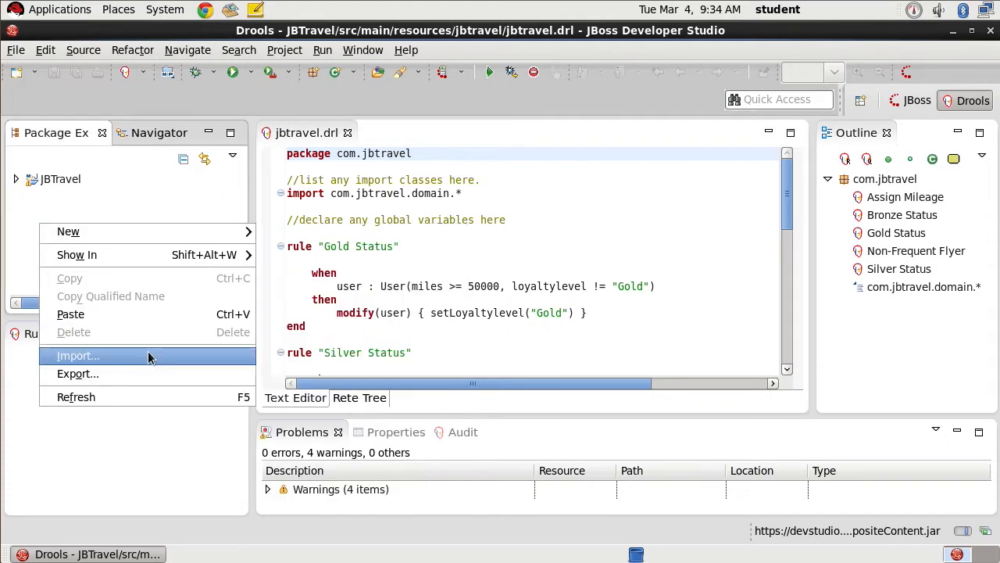
# - Import the existing Maven project from JB463/labs/drl-integration and finish the import
pyautogui.click(78, 356)
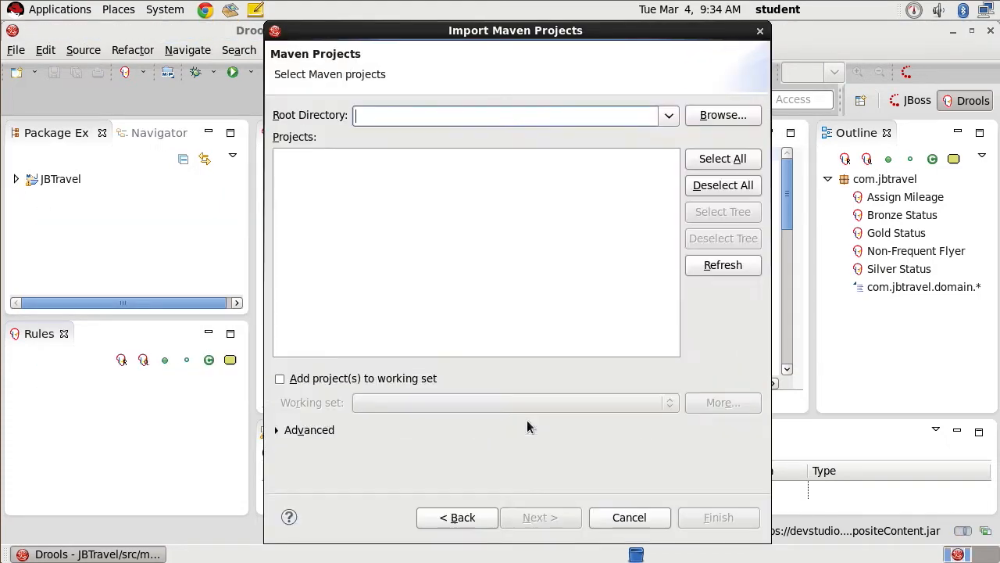
pyautogui.click(722, 115)
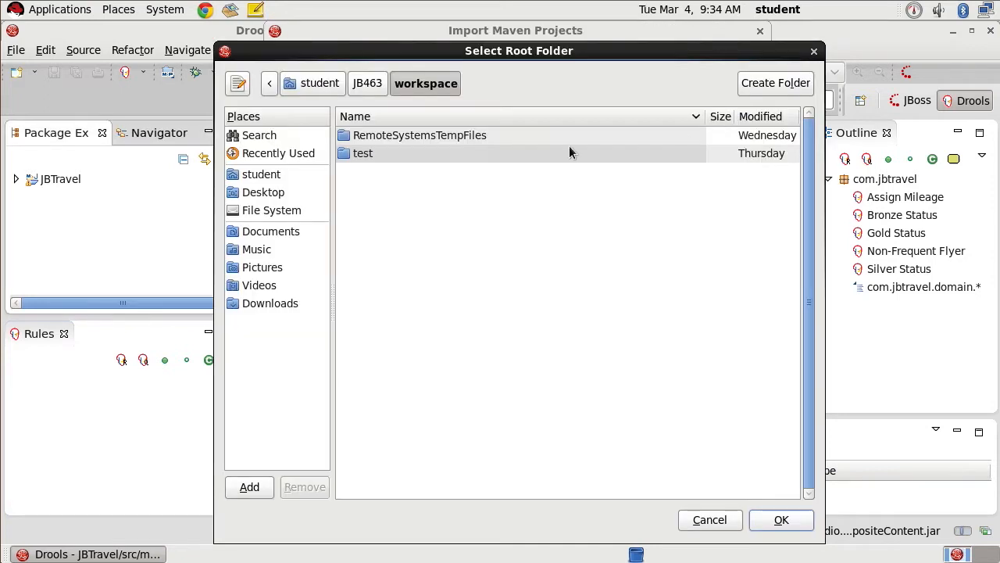
pyautogui.click(367, 83)
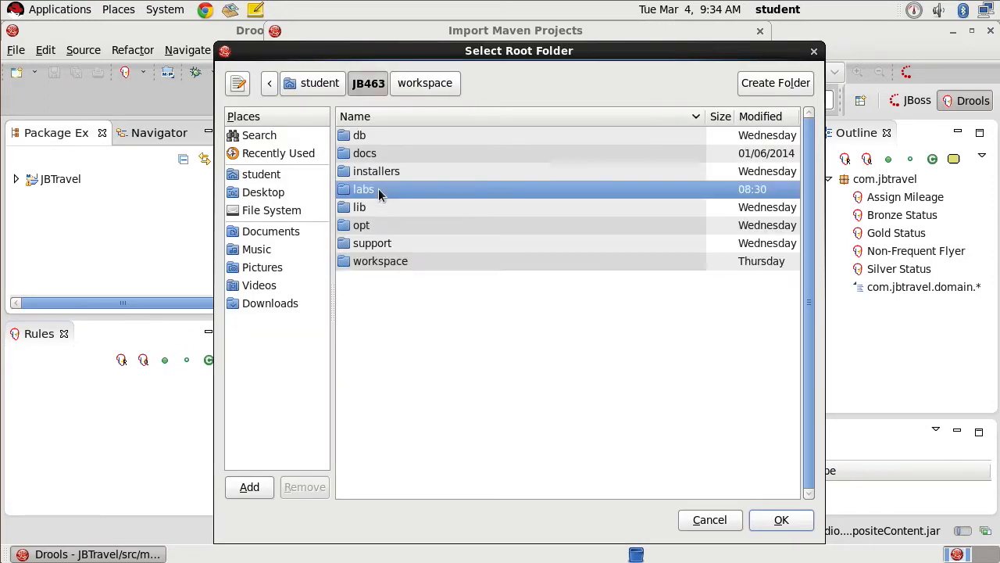
pyautogui.doubleClick(362, 187)
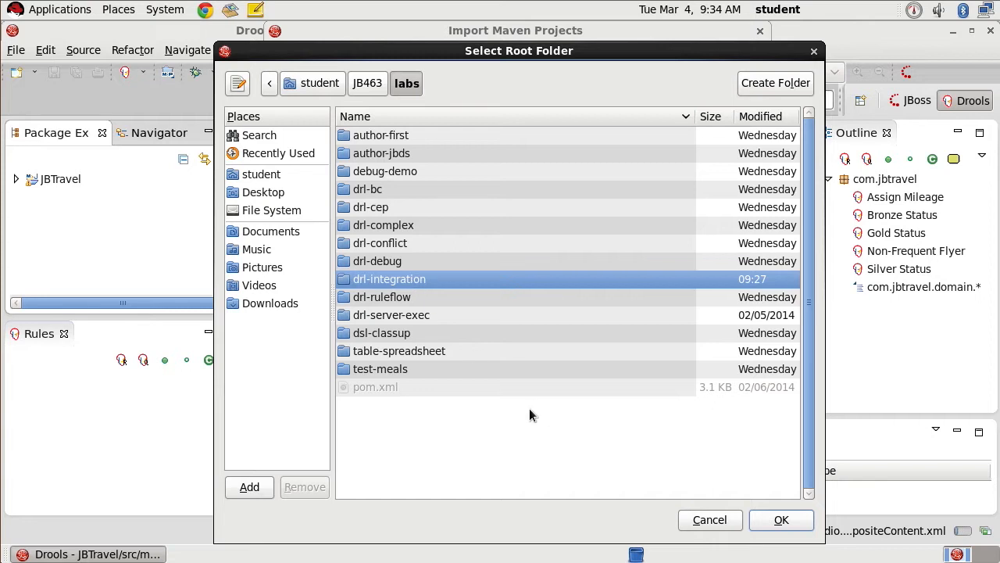
pyautogui.moveTo(781, 518)
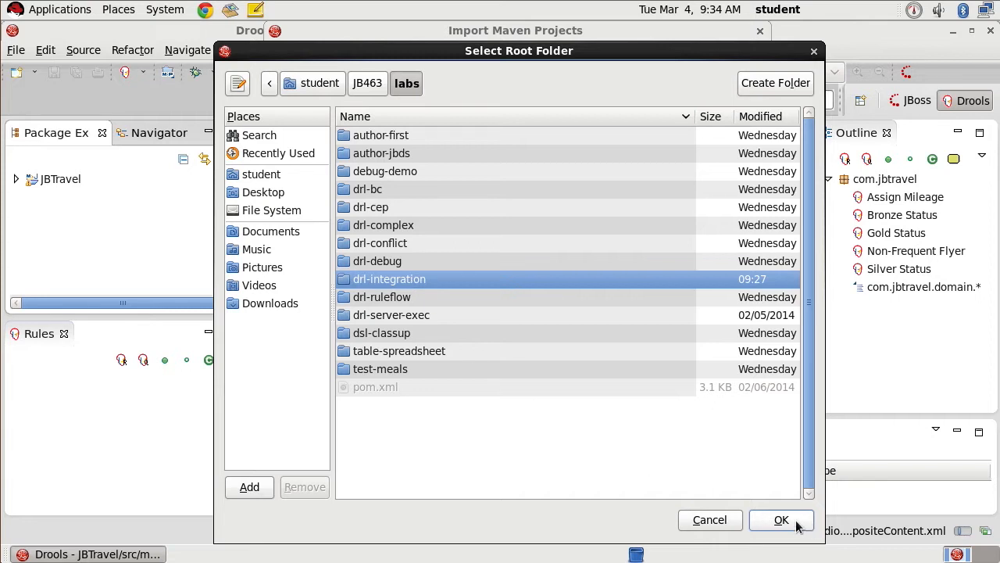
pyautogui.click(782, 518)
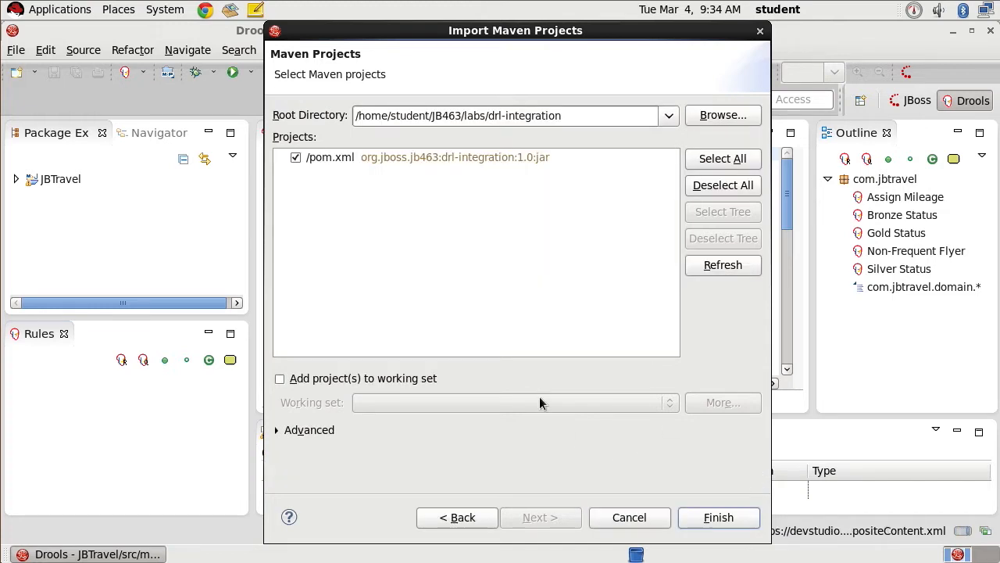
pyautogui.moveTo(577, 488)
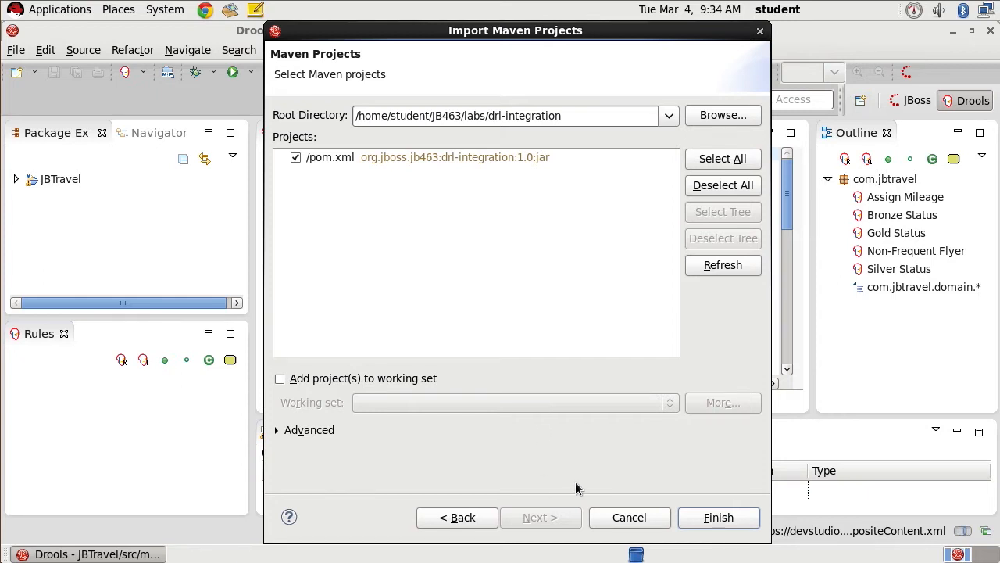
pyautogui.moveTo(722, 522)
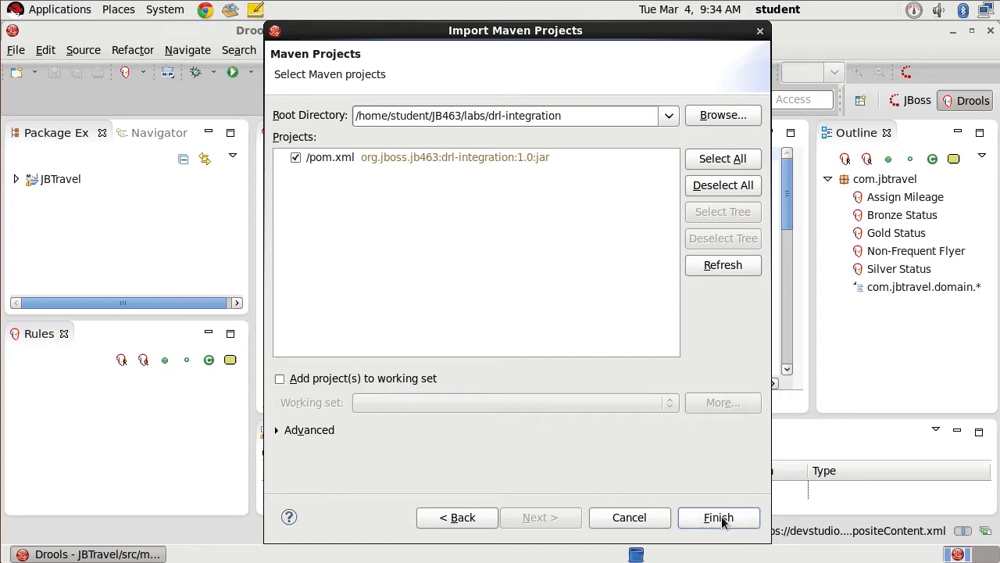
pyautogui.click(719, 517)
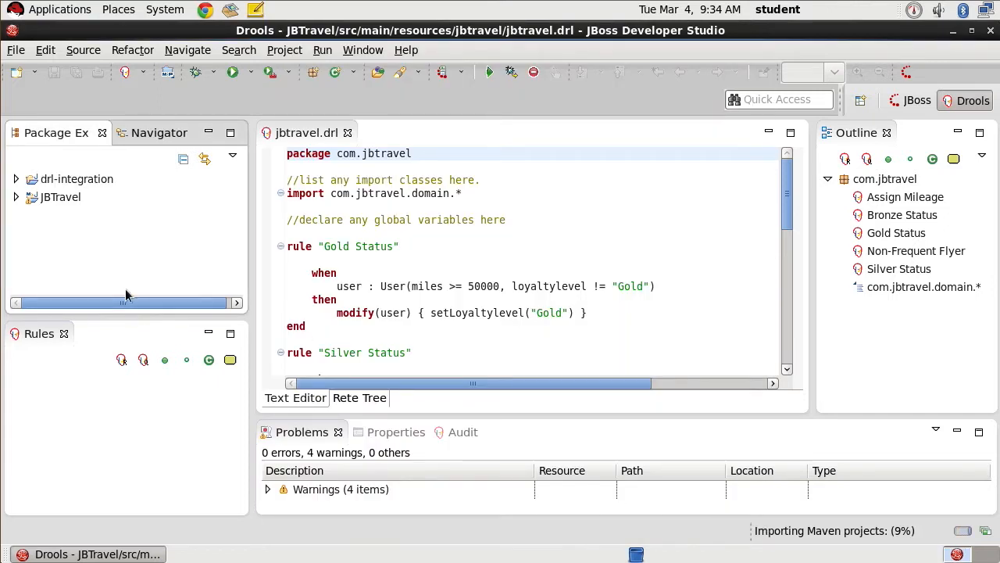
# - Open JB463RulesTest.java from drl-integration/src/test/java/com.jbtravel.test in the editor
pyautogui.click(17, 178)
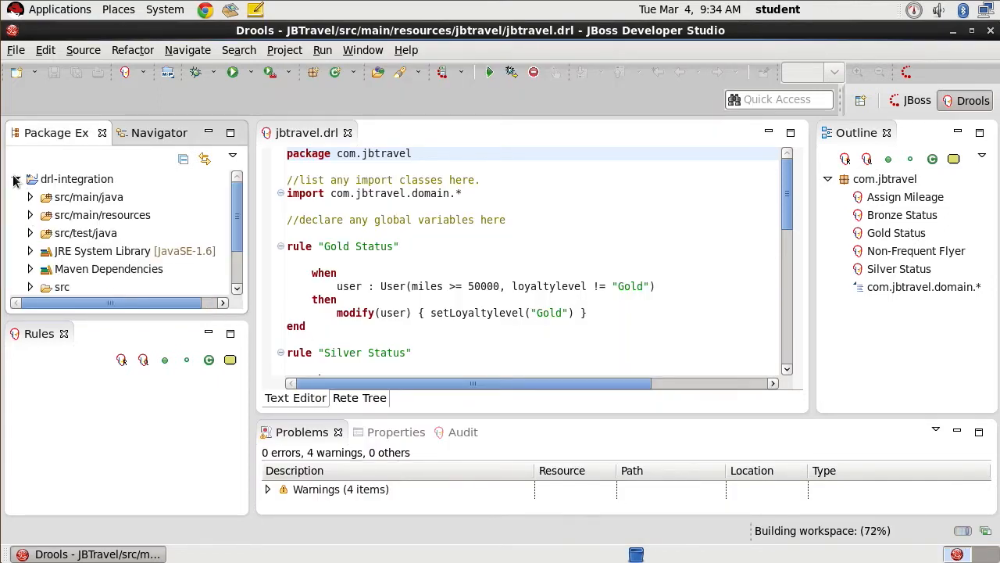
pyautogui.click(30, 233)
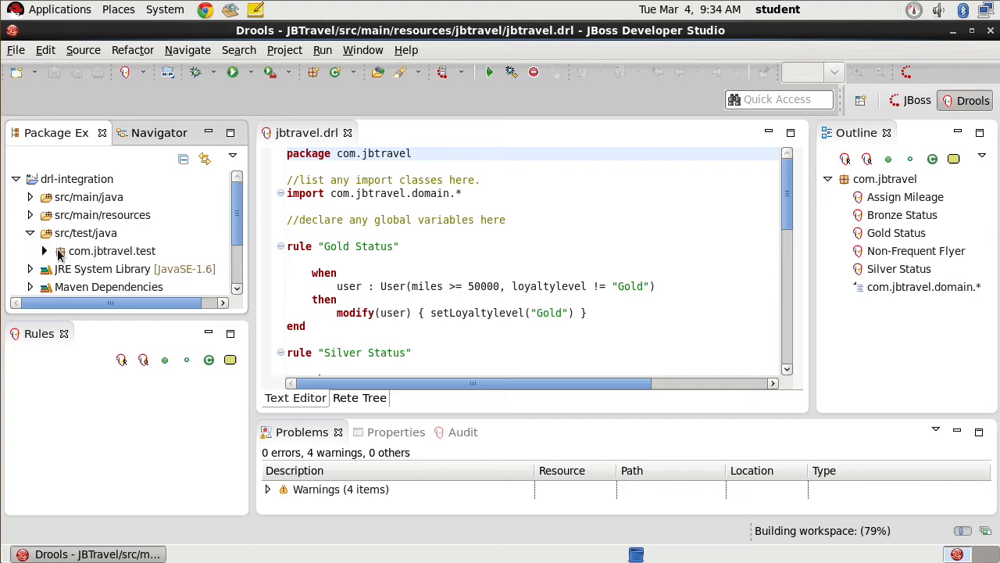
pyautogui.click(44, 250)
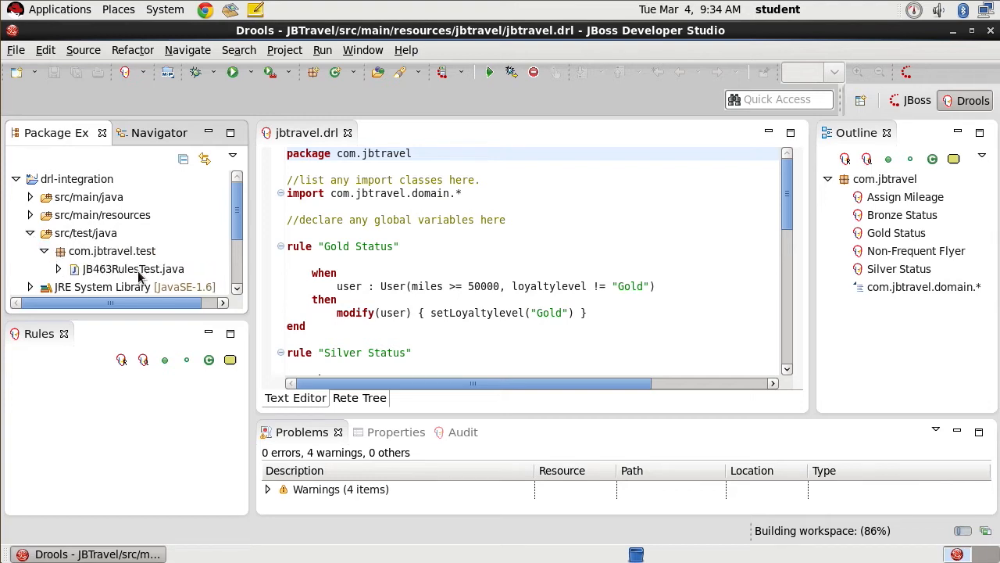
pyautogui.click(133, 269)
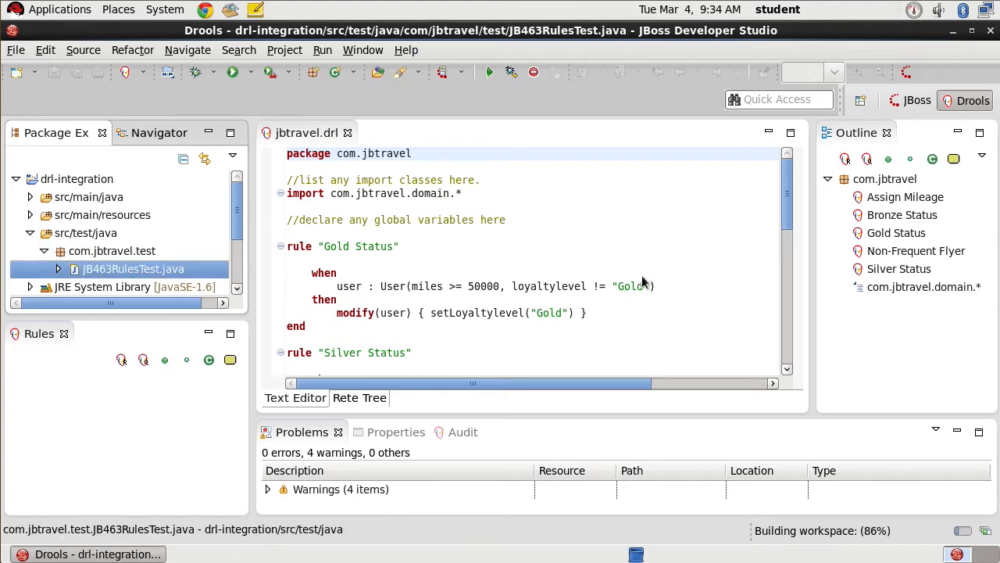
pyautogui.doubleClick(133, 269)
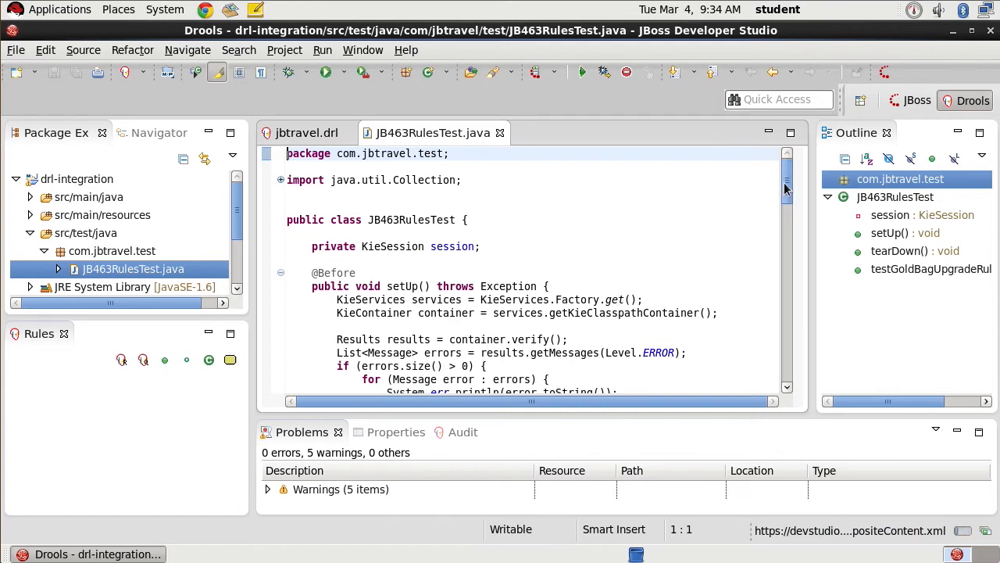
pyautogui.scroll(-3)
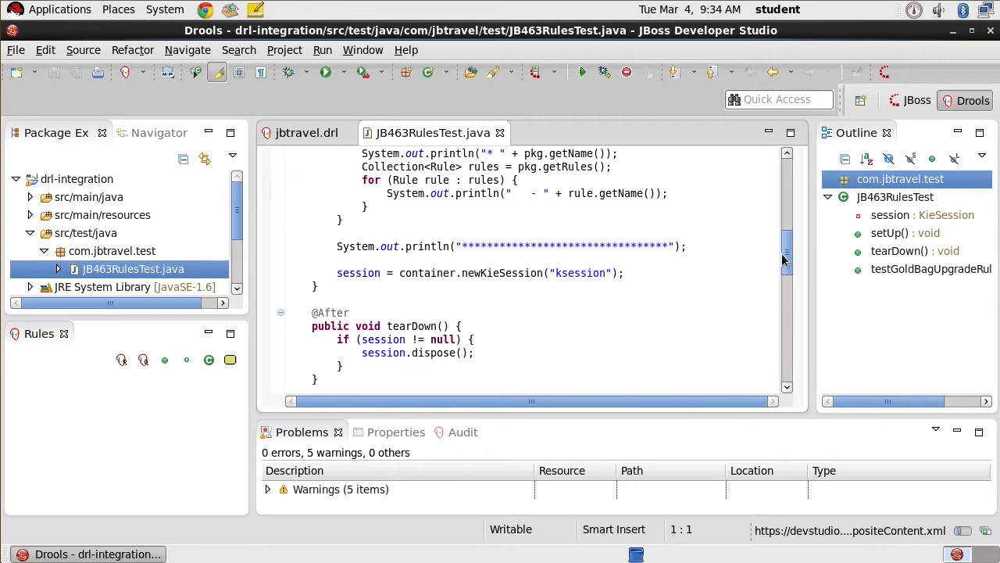
pyautogui.scroll(-3)
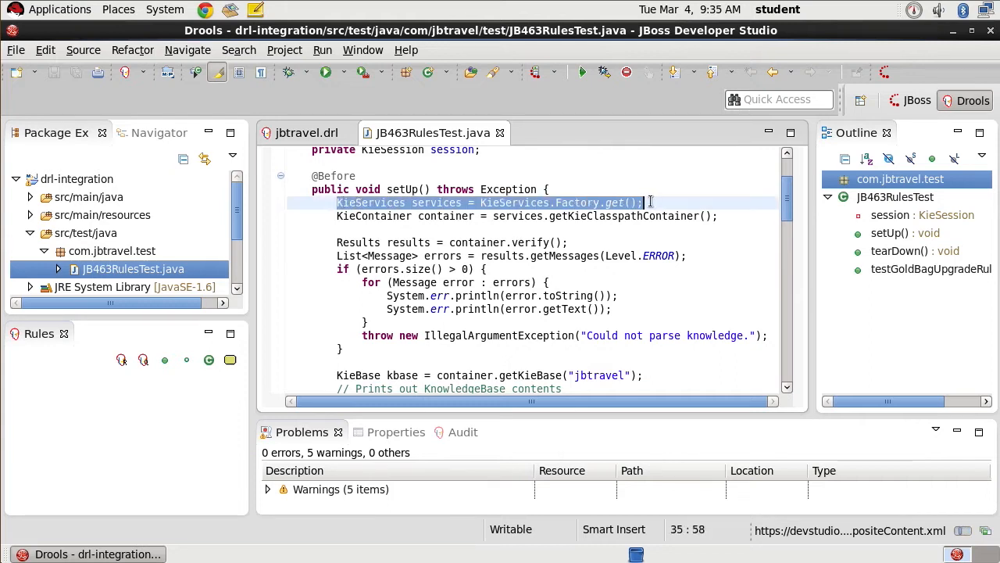
pyautogui.click(900, 231)
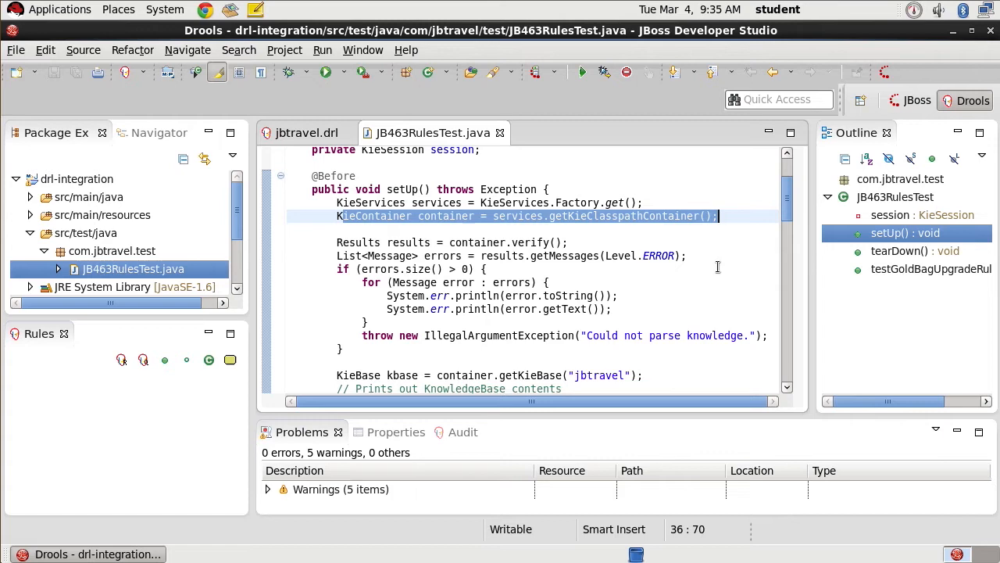
pyautogui.scroll(-3)
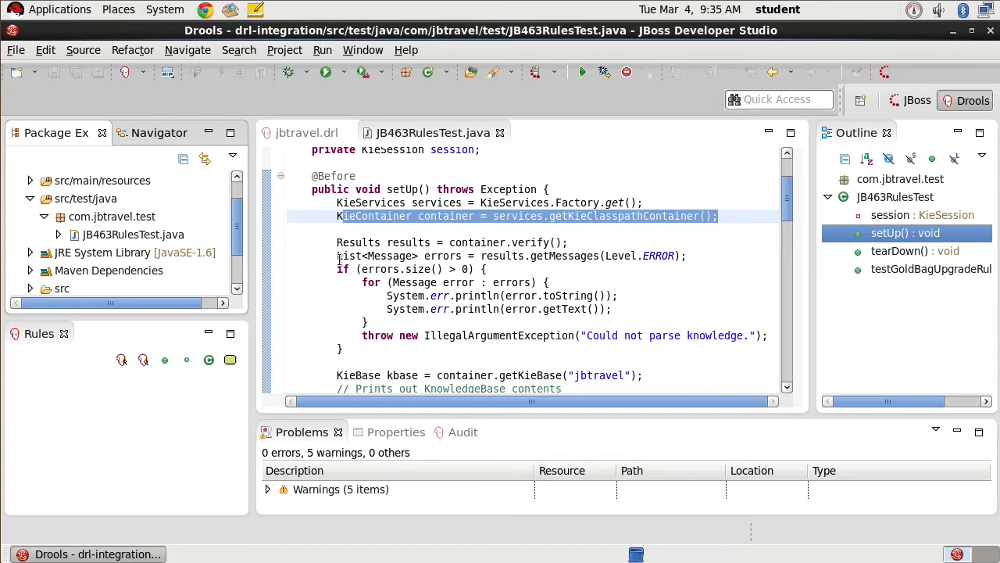
pyautogui.click(684, 257)
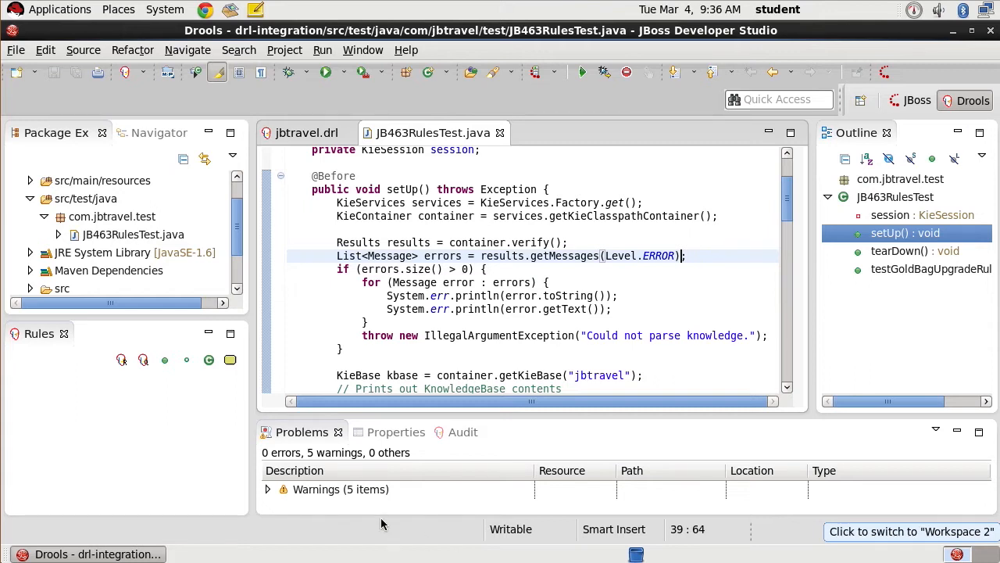
pyautogui.click(546, 375)
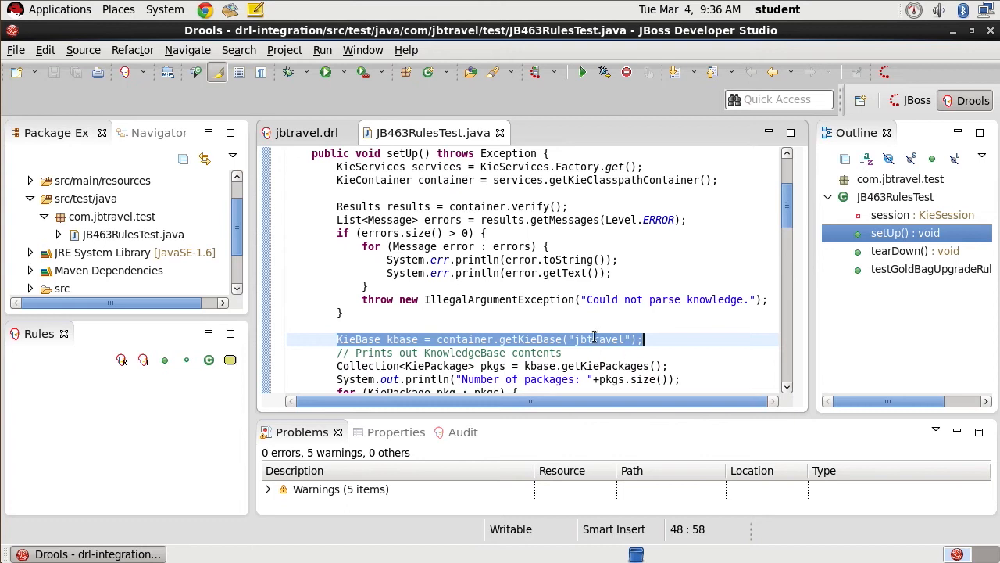
pyautogui.click(31, 181)
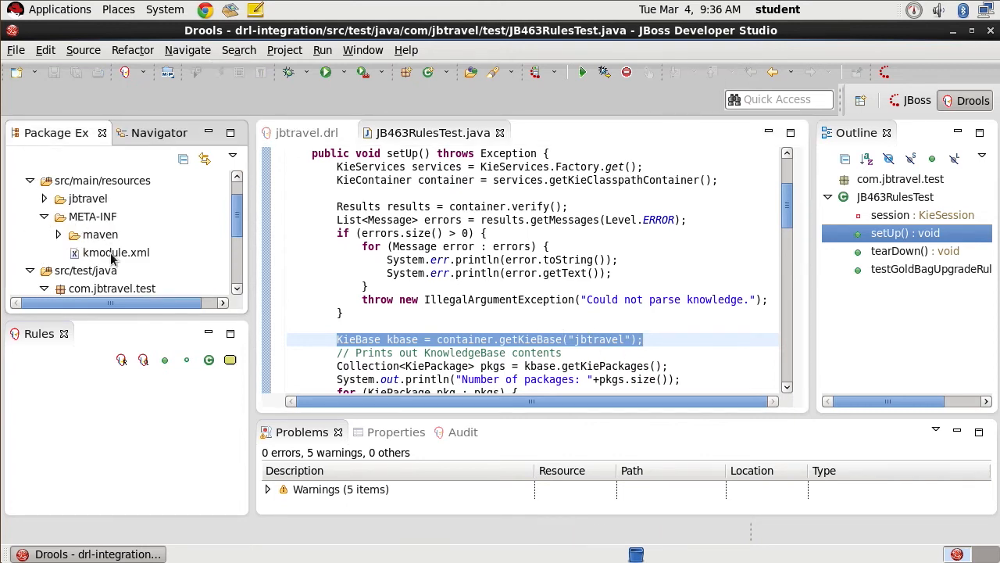
# - Open META-INF/kmodule.xml in Source view to see the jbtravel kbase and ksession, then return to JB463RulesTest
pyautogui.doubleClick(116, 252)
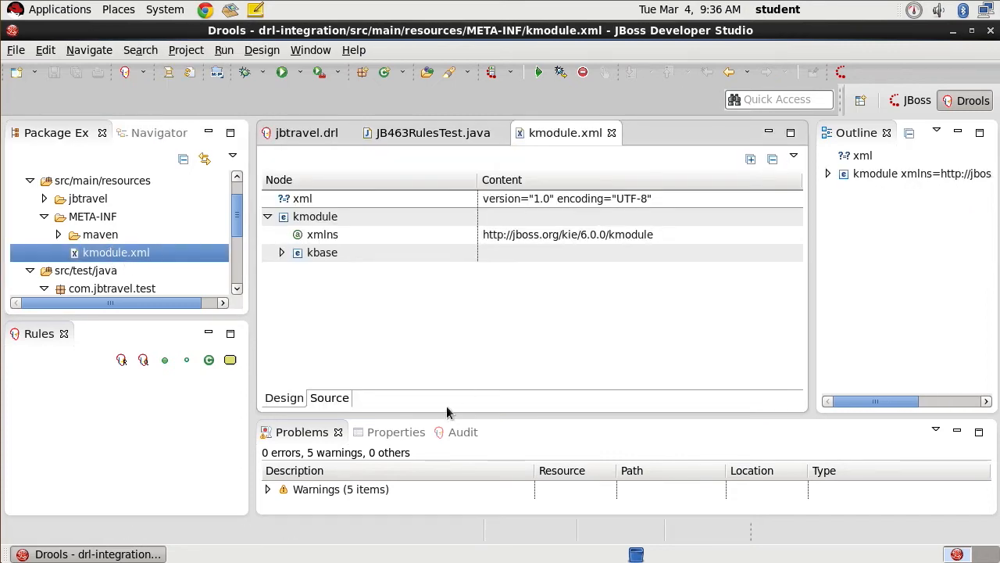
pyautogui.click(329, 399)
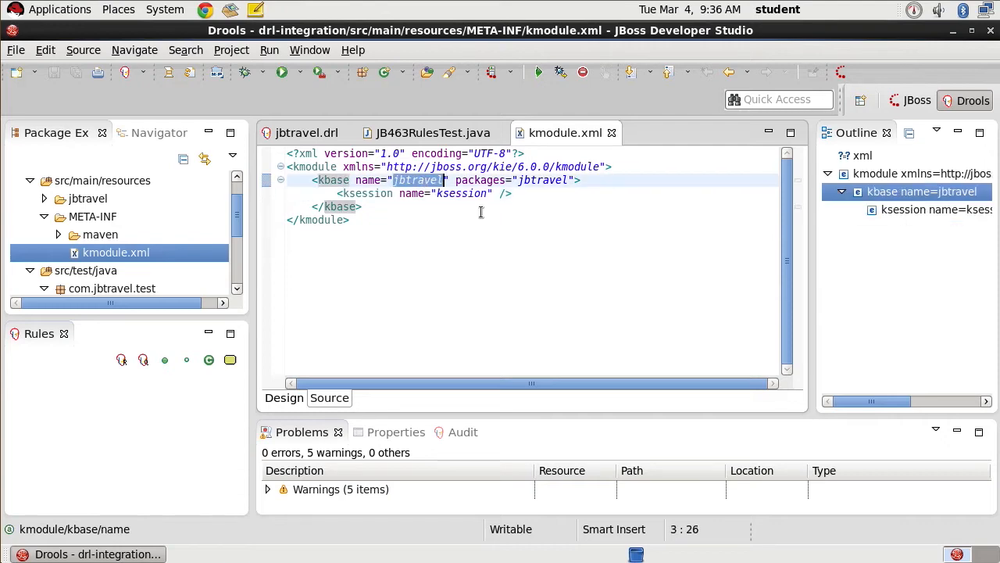
pyautogui.click(432, 131)
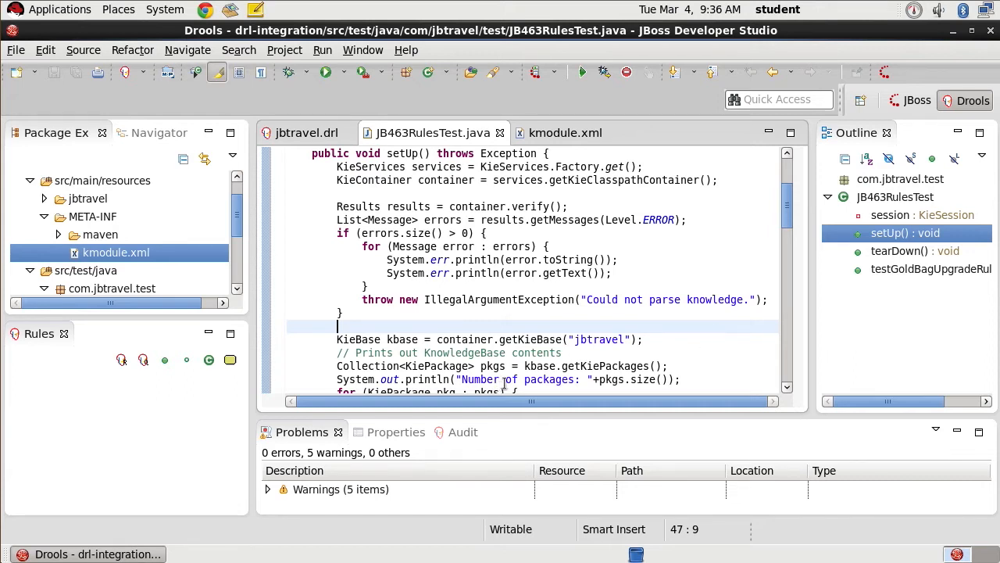
pyautogui.click(509, 380)
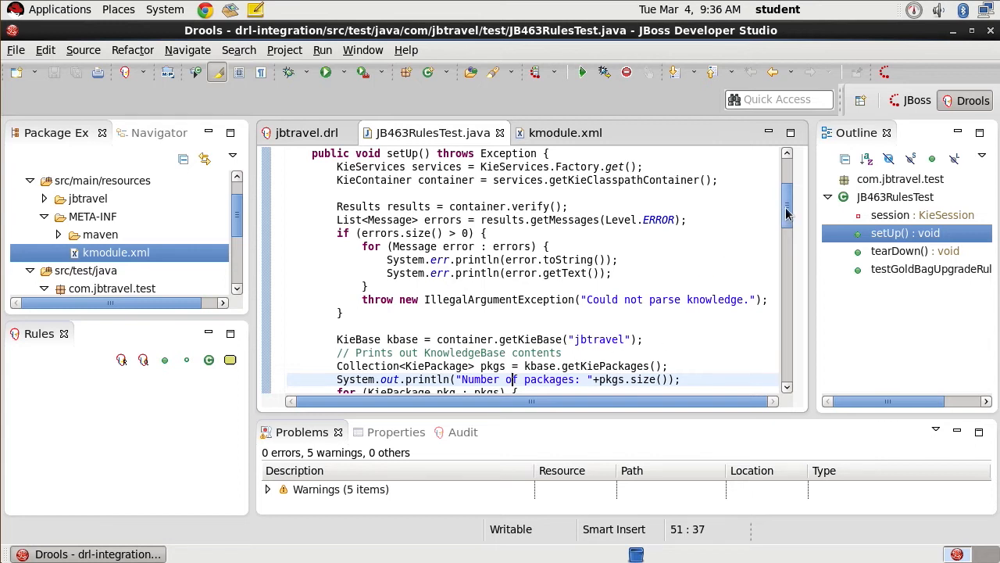
pyautogui.scroll(-3)
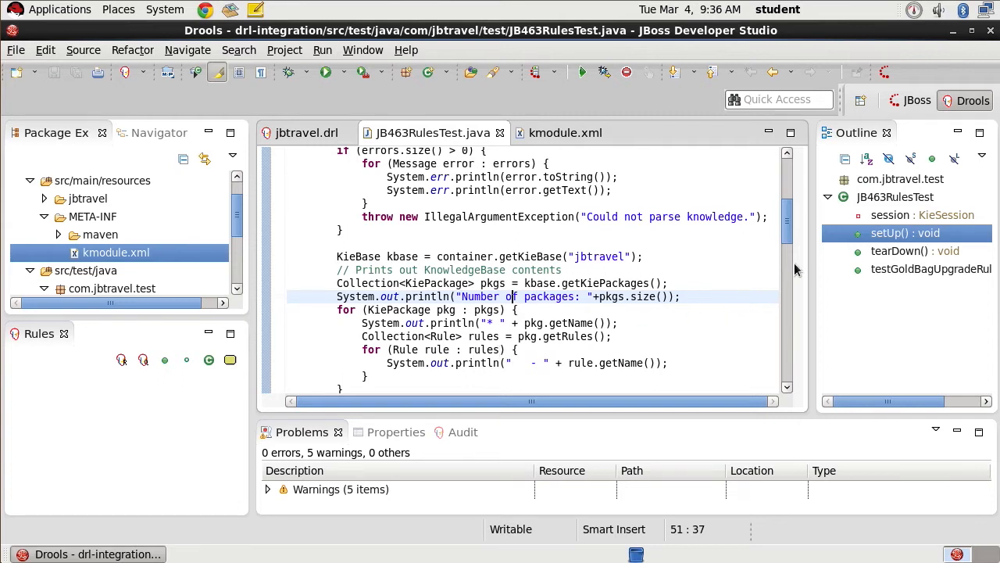
pyautogui.scroll(-3)
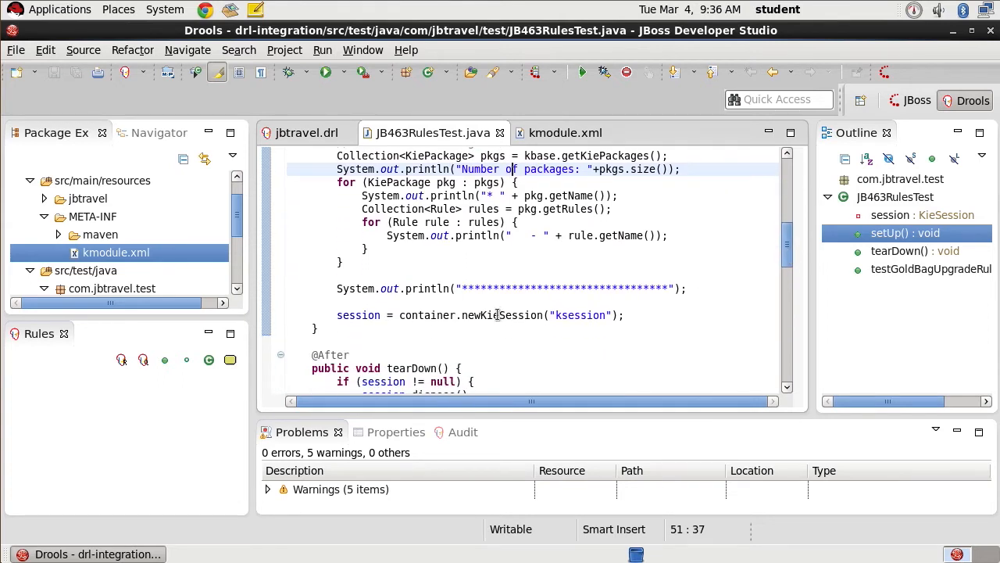
pyautogui.moveTo(516, 316)
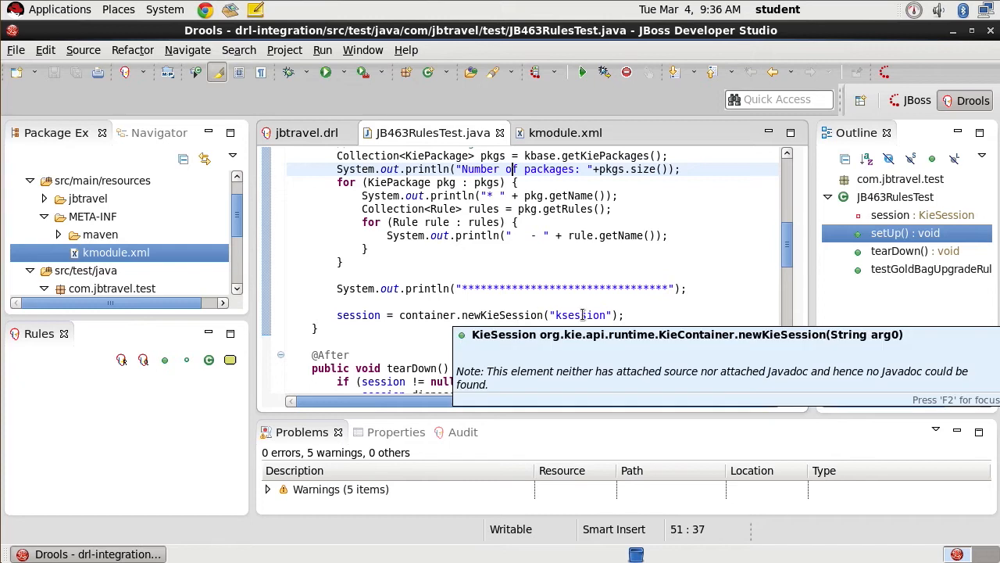
pyautogui.click(662, 316)
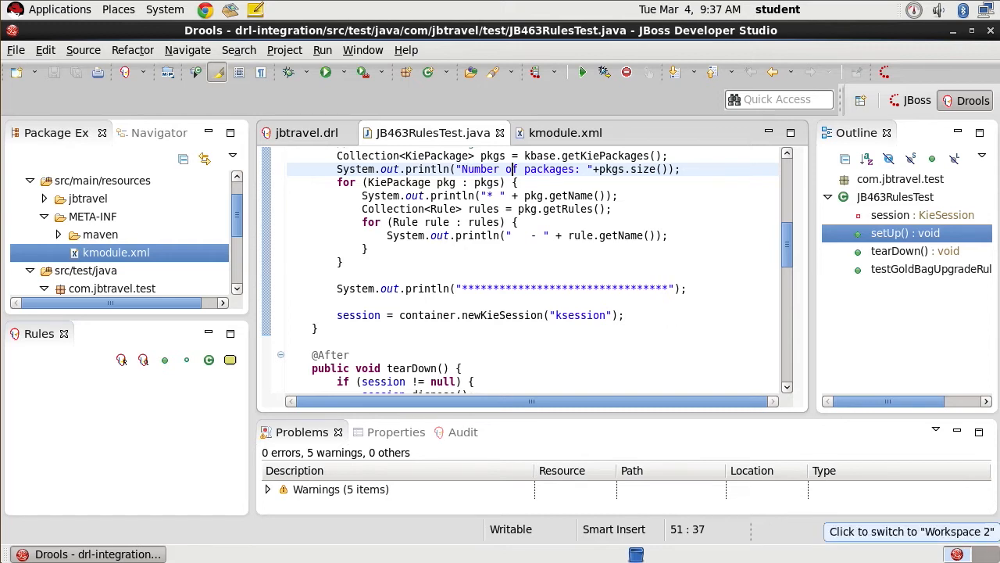
pyautogui.scroll(-3)
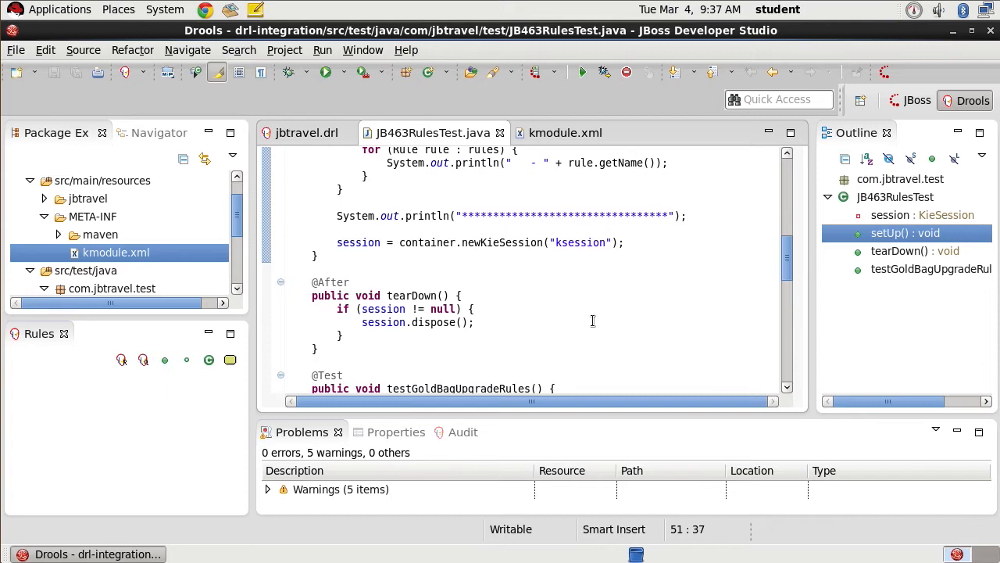
pyautogui.moveTo(430, 322)
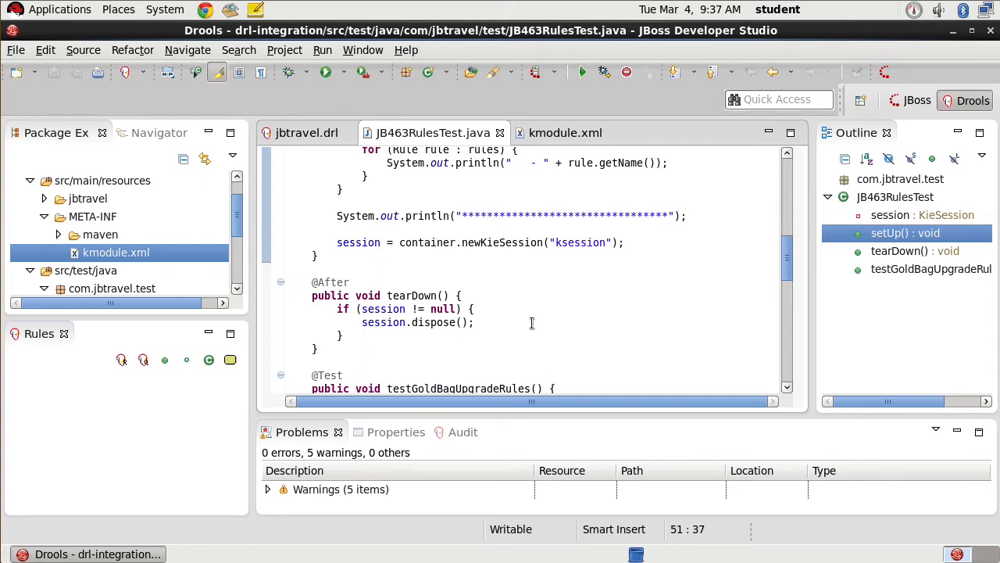
pyautogui.moveTo(561, 322)
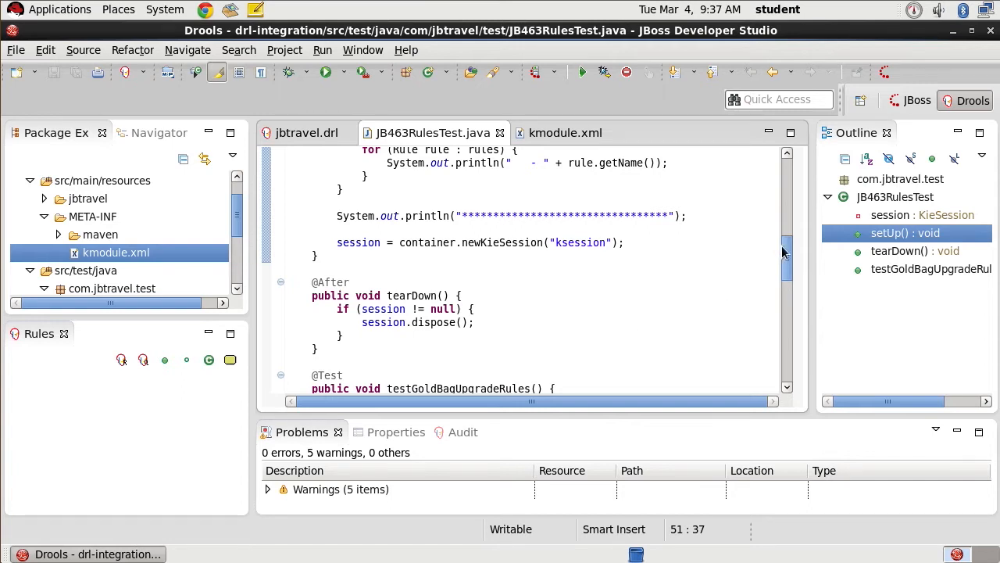
pyautogui.scroll(-3)
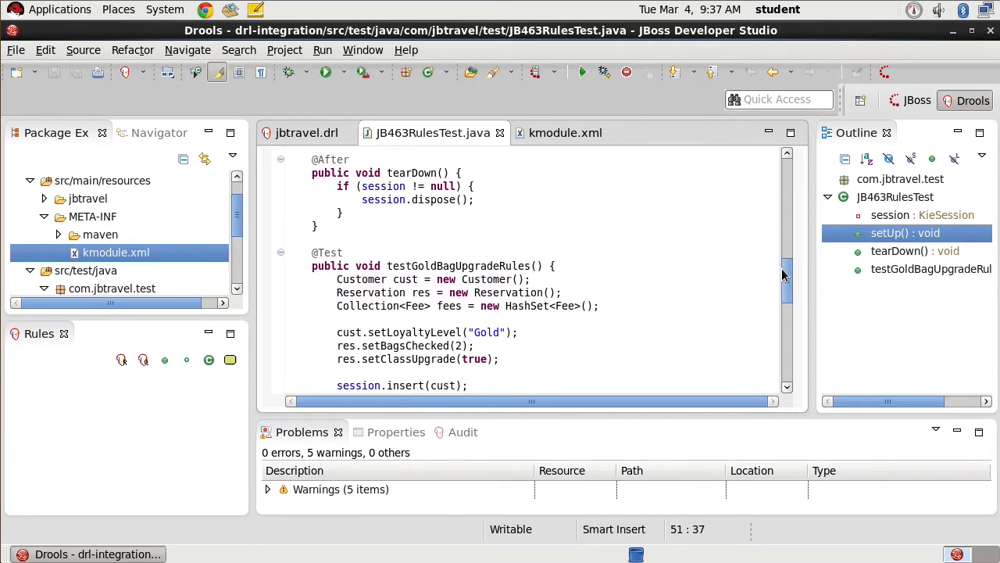
pyautogui.scroll(-3)
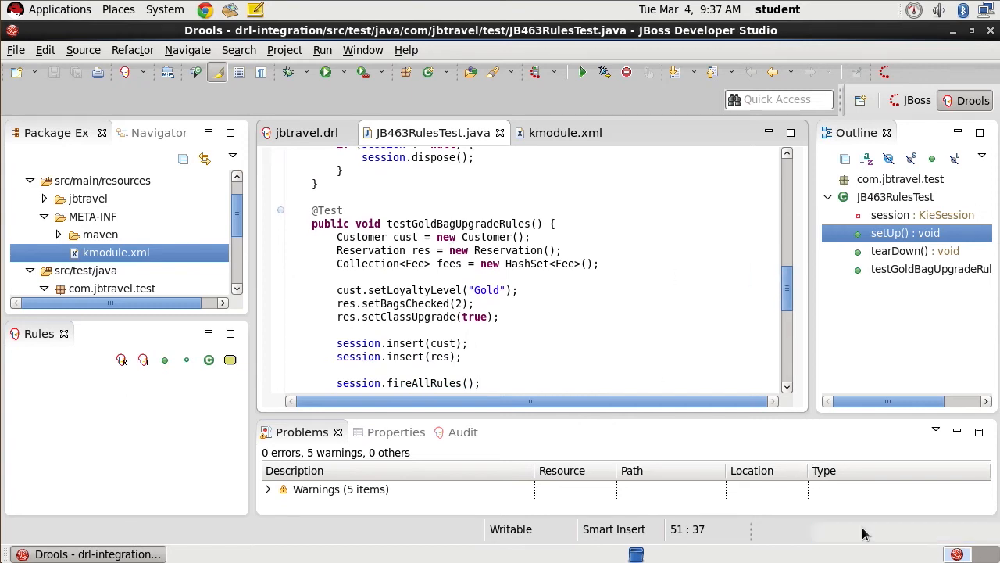
pyautogui.moveTo(516, 250)
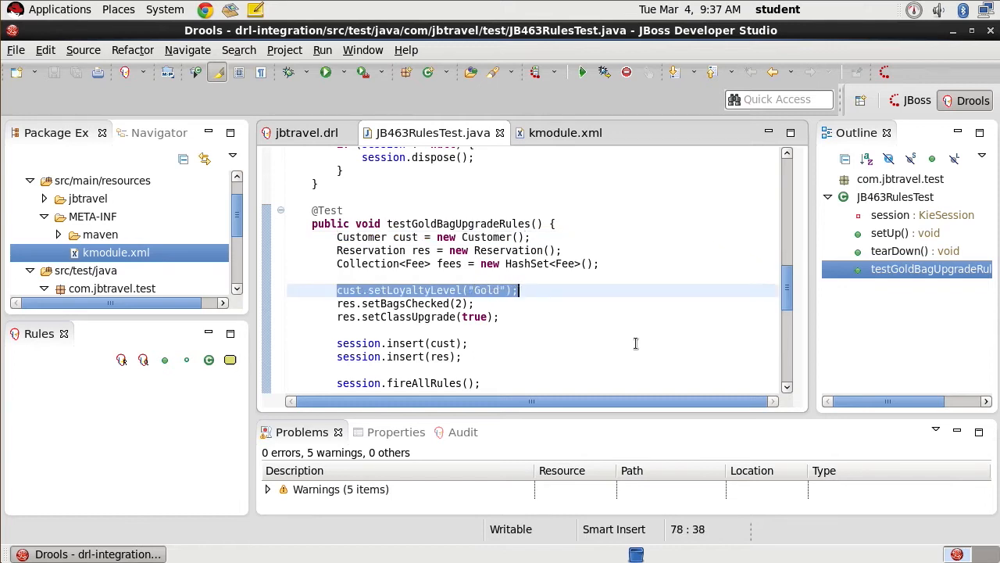
pyautogui.moveTo(597, 361)
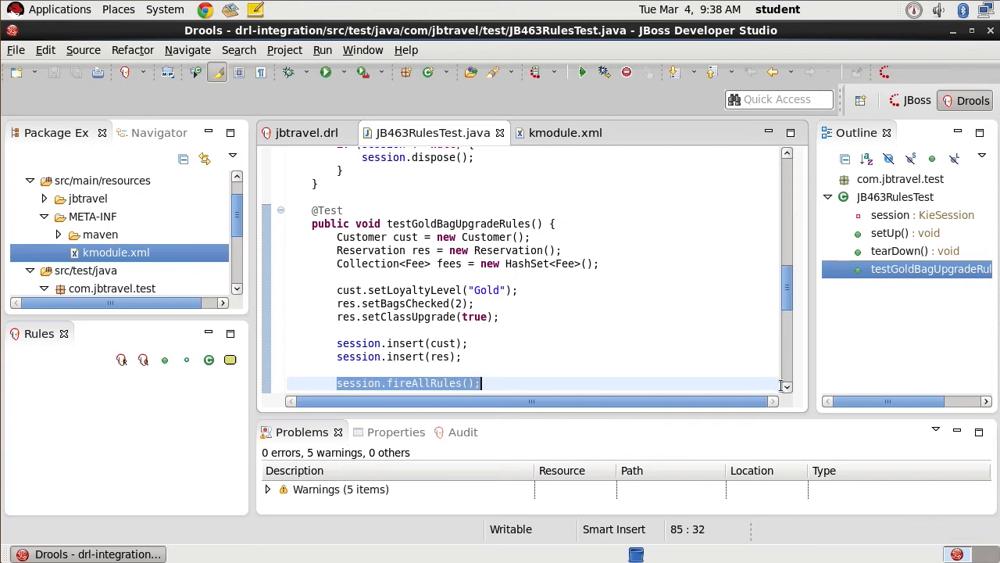
pyautogui.scroll(-3)
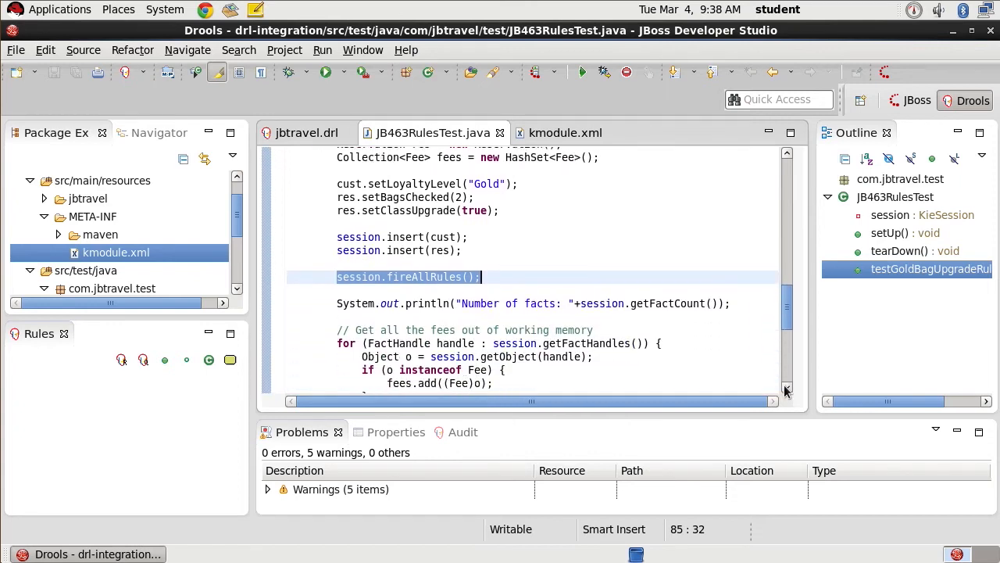
pyautogui.scroll(-3)
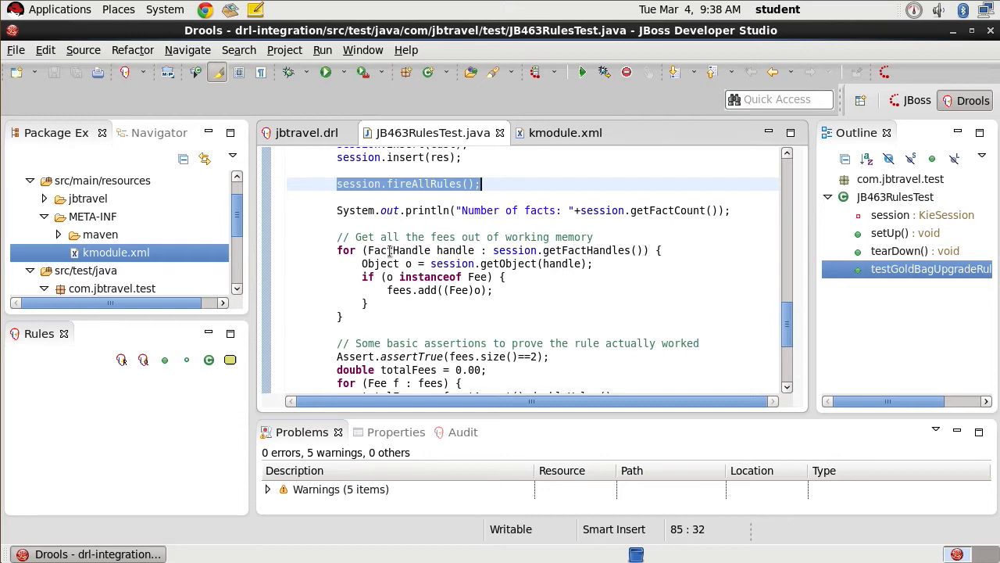
pyautogui.moveTo(578, 250)
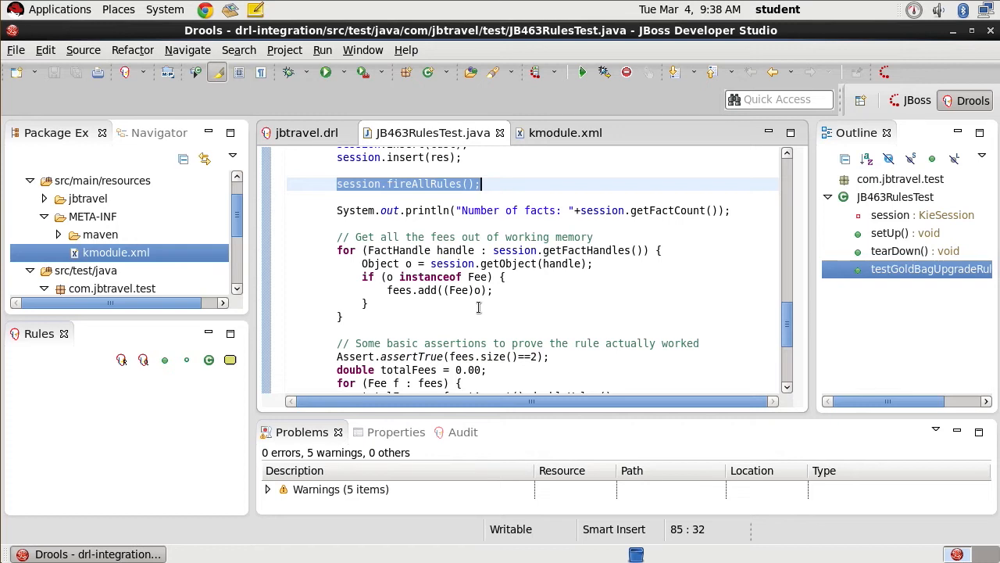
pyautogui.moveTo(692, 366)
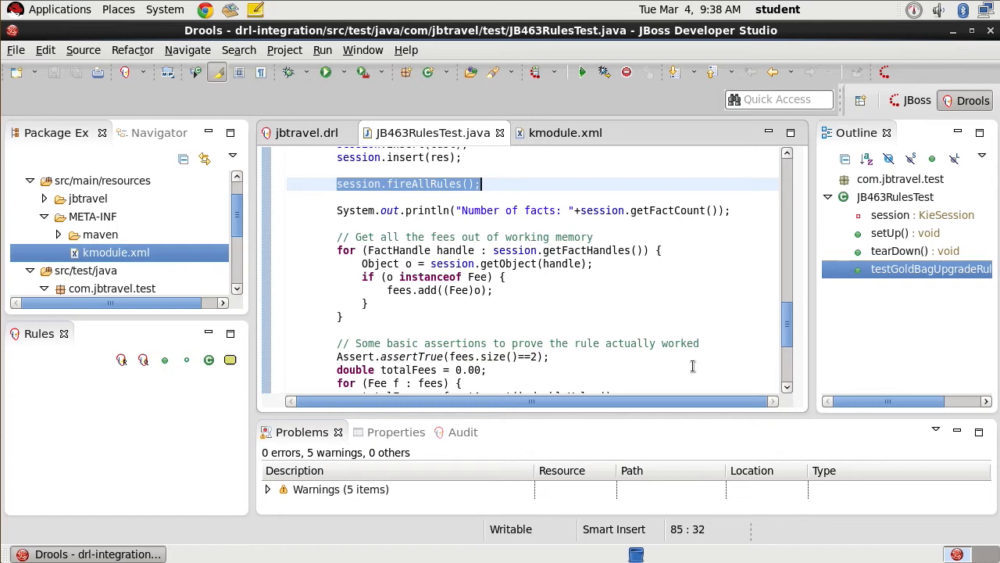
pyautogui.scroll(-3)
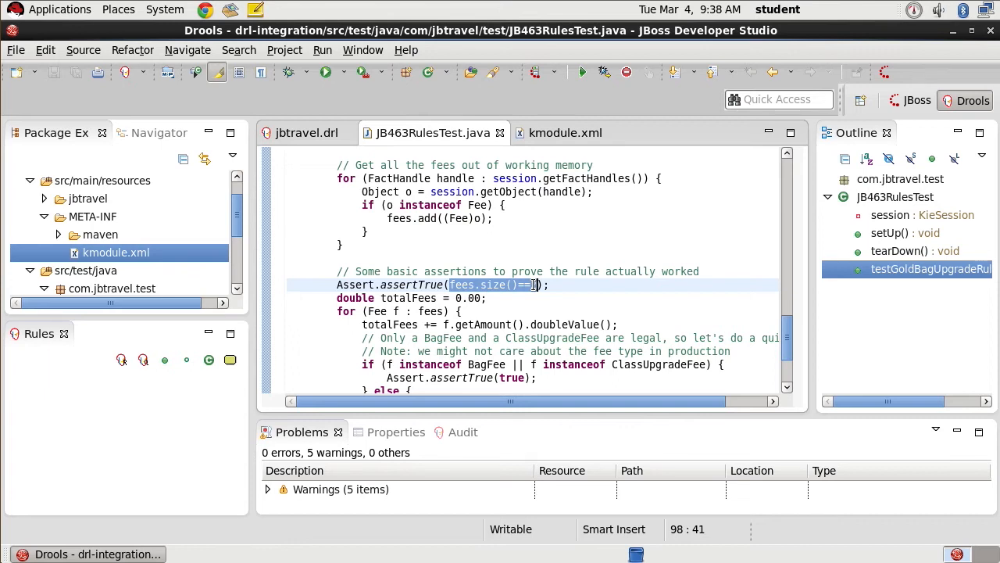
pyautogui.write('2')
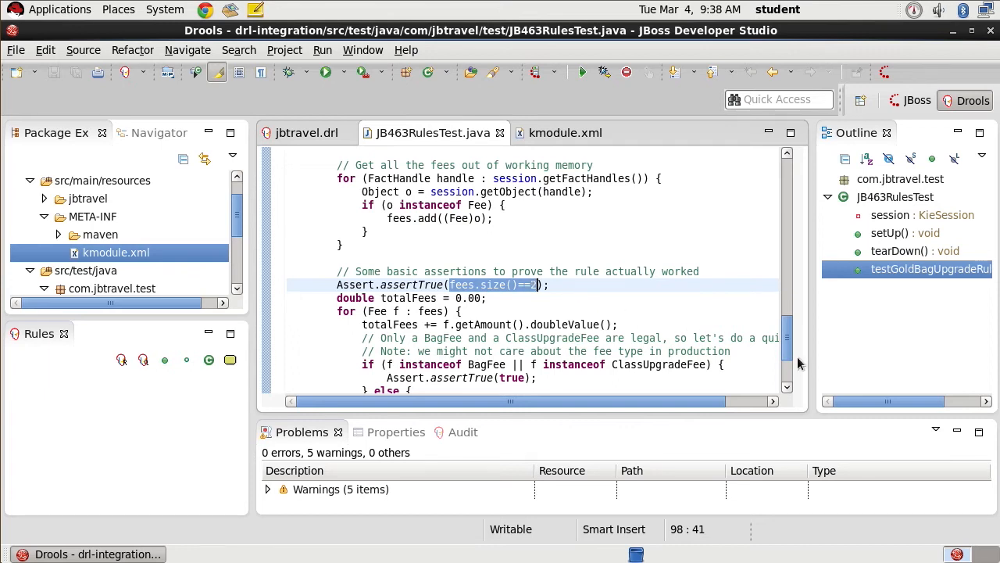
pyautogui.scroll(-3)
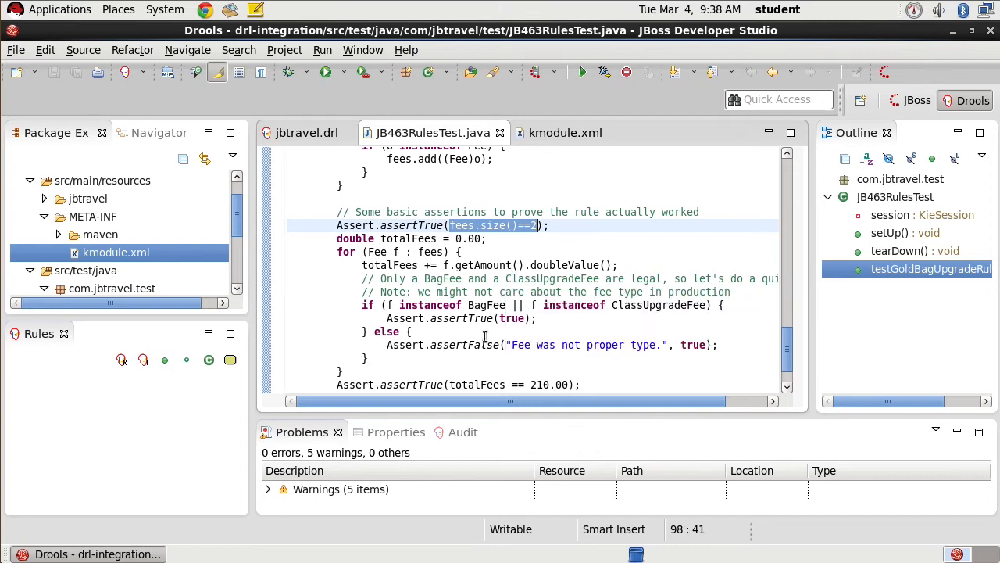
pyautogui.scroll(-3)
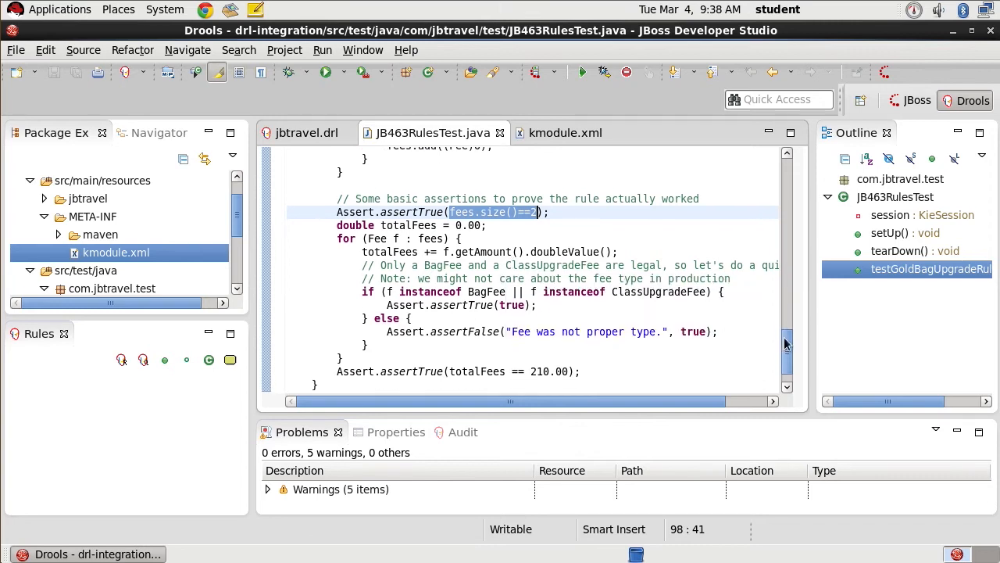
pyautogui.scroll(-3)
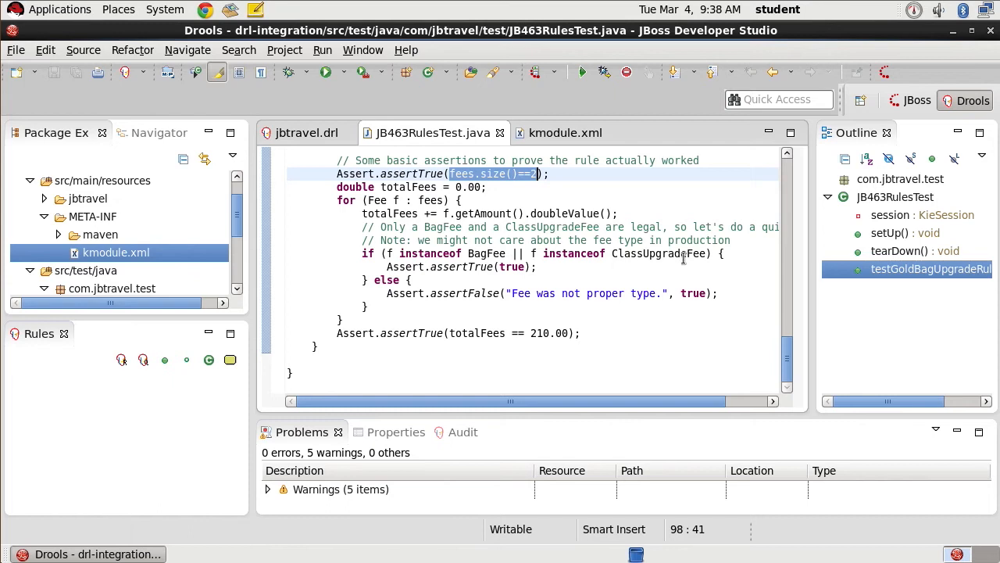
pyautogui.moveTo(426, 319)
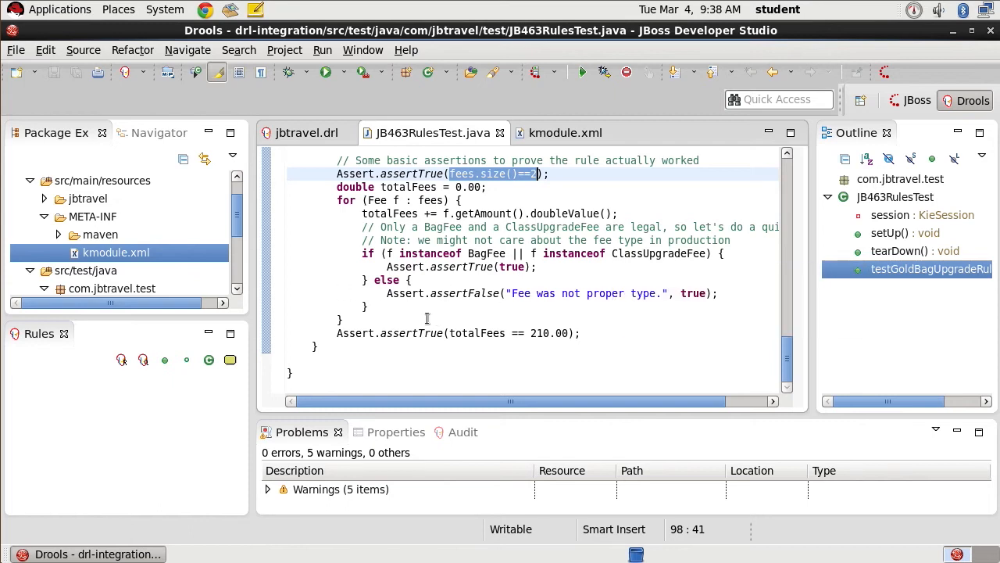
pyautogui.moveTo(522, 333)
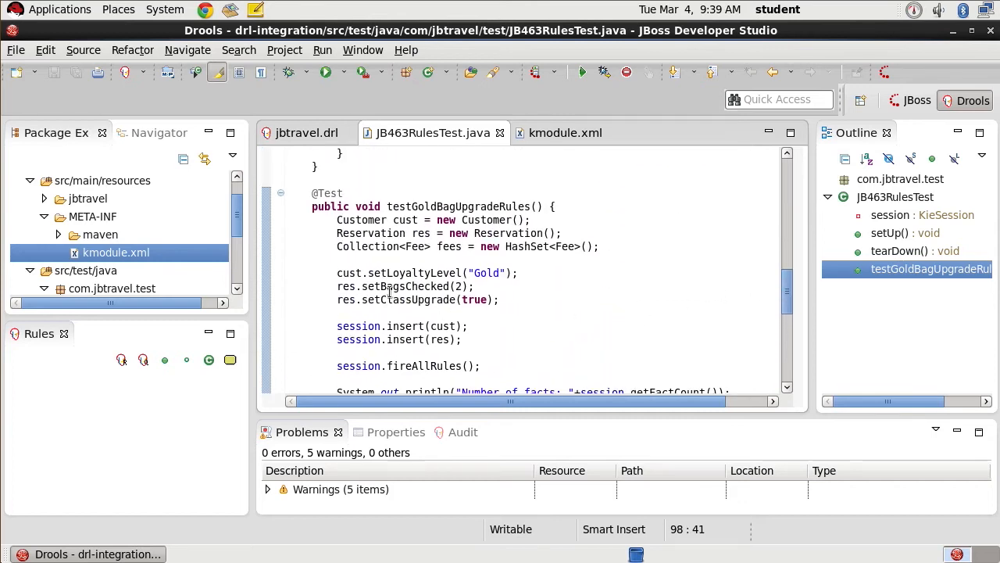
pyautogui.doubleClick(488, 272)
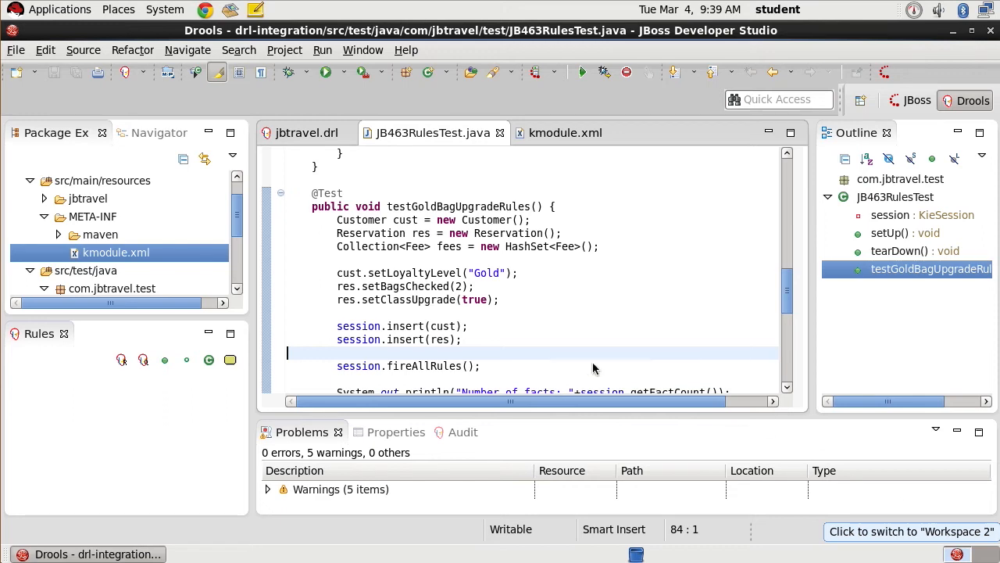
pyautogui.moveTo(786, 293)
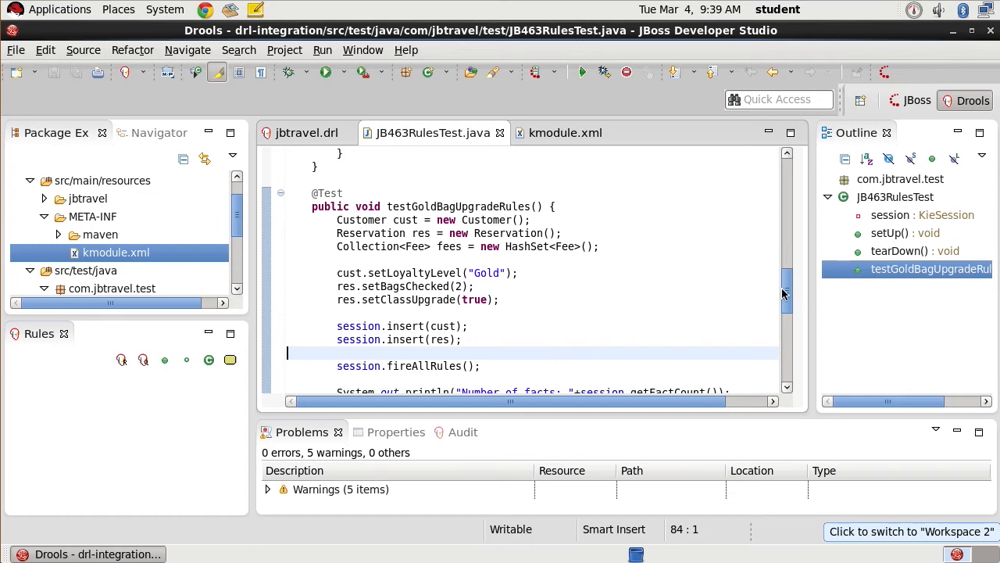
pyautogui.scroll(-3)
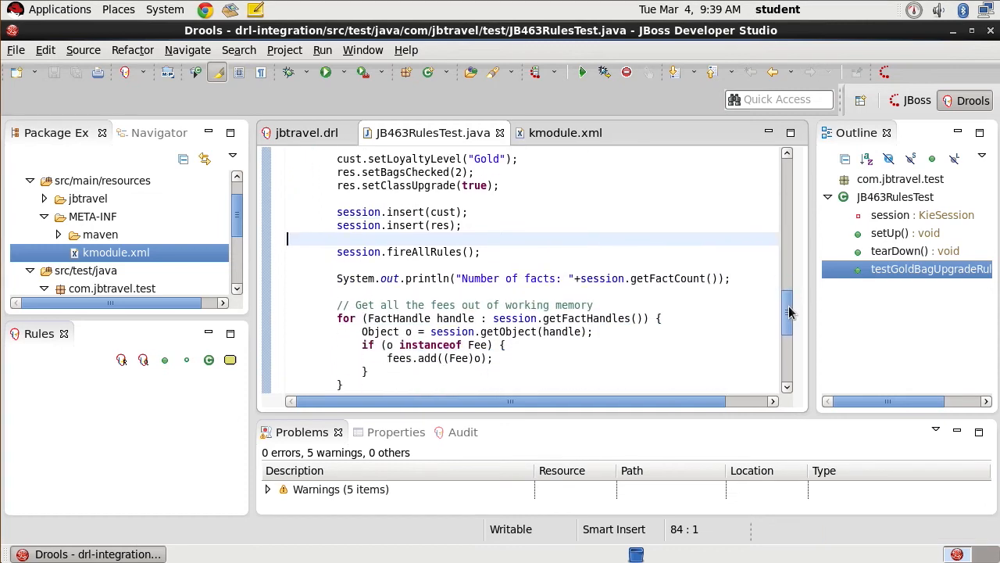
pyautogui.scroll(-3)
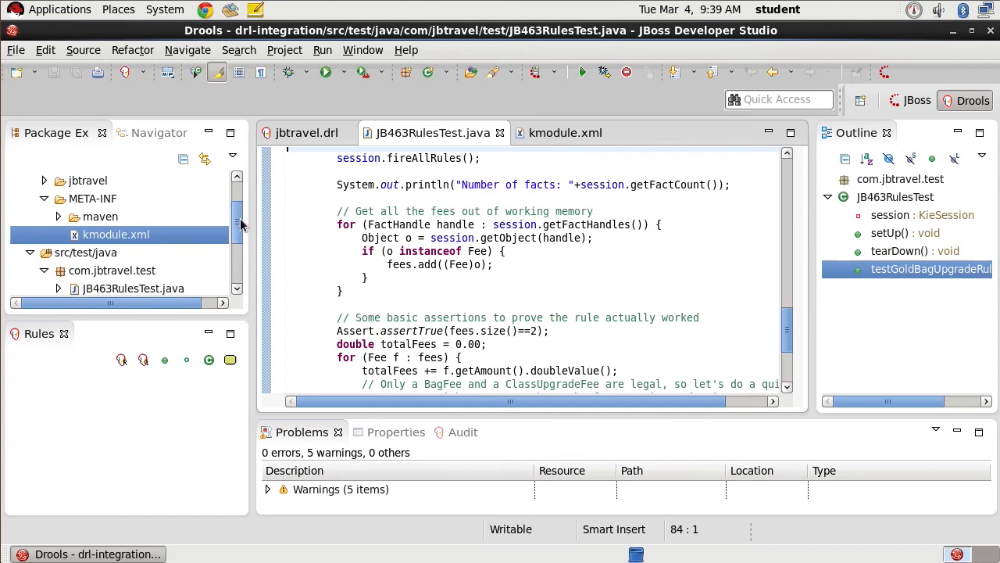
# - Run JB463RulesTest as a JUnit test from its context menu
pyautogui.click(133, 234)
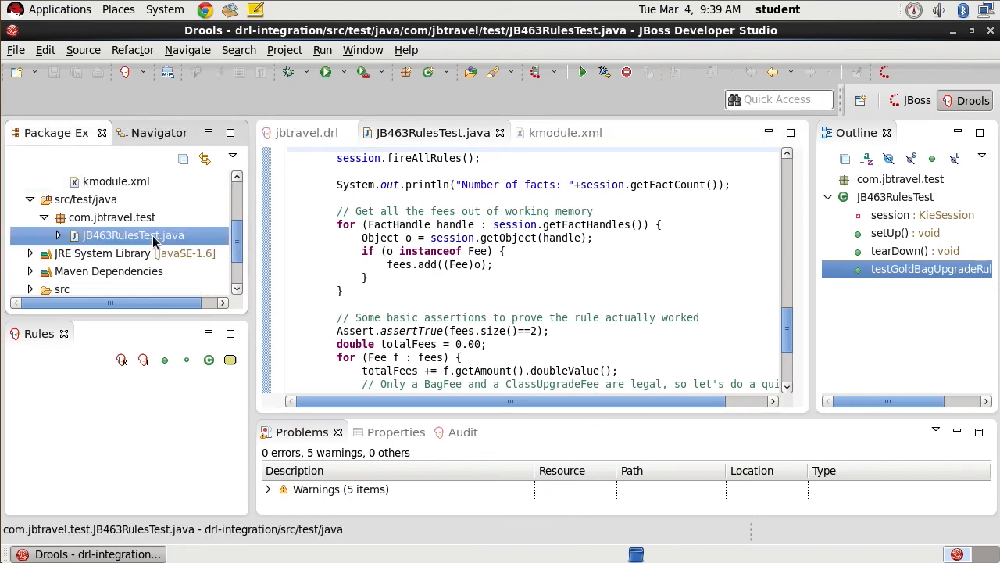
pyautogui.rightClick(133, 234)
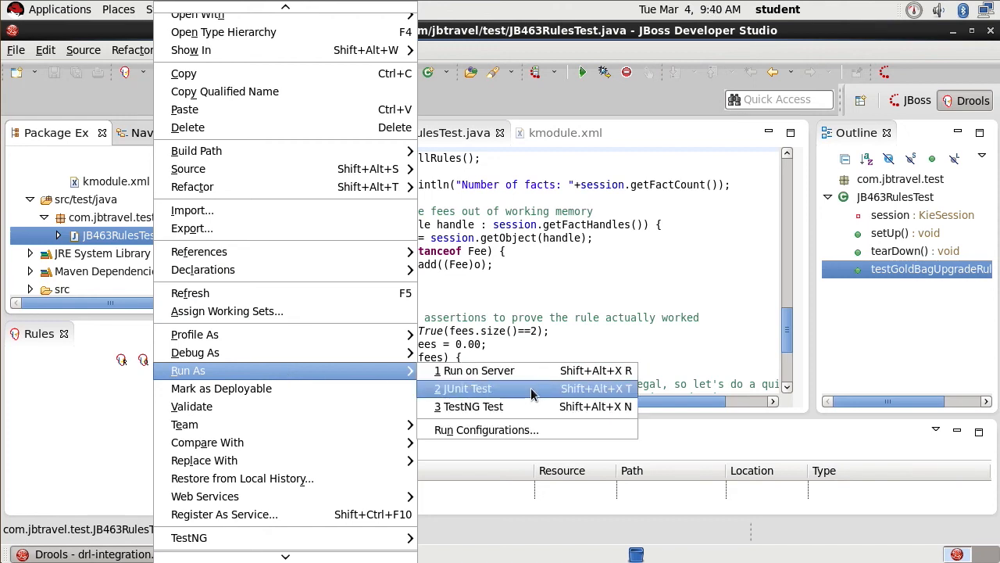
pyautogui.click(466, 388)
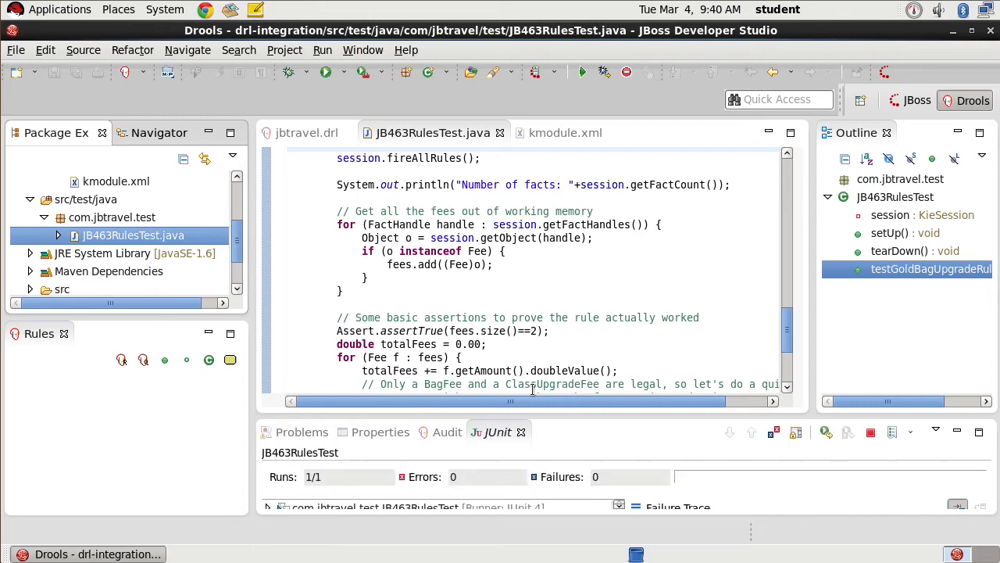
# - Check the Console output, then show the JUnit results (1/1 runs, no errors) maximized
pyautogui.click(455, 431)
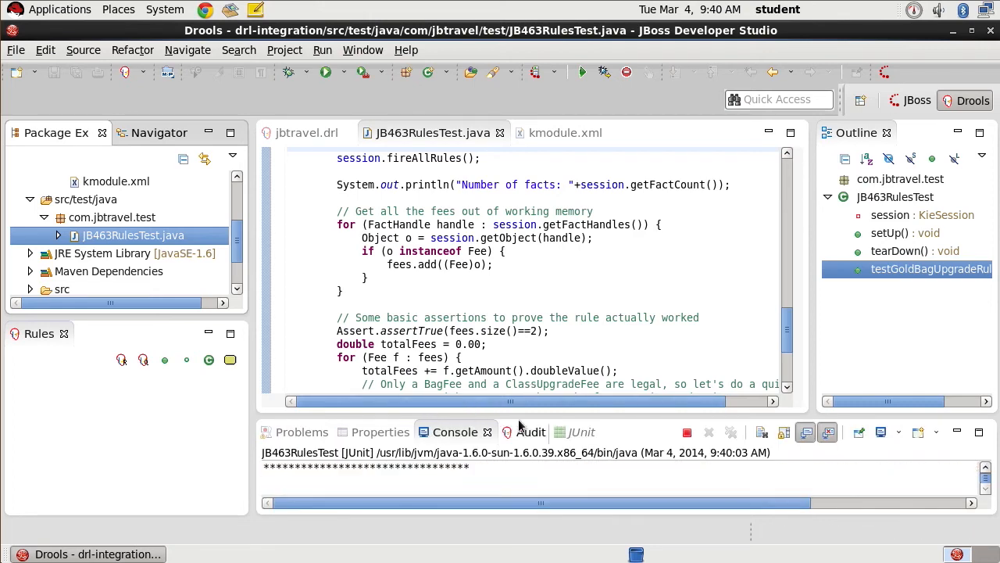
pyautogui.click(566, 432)
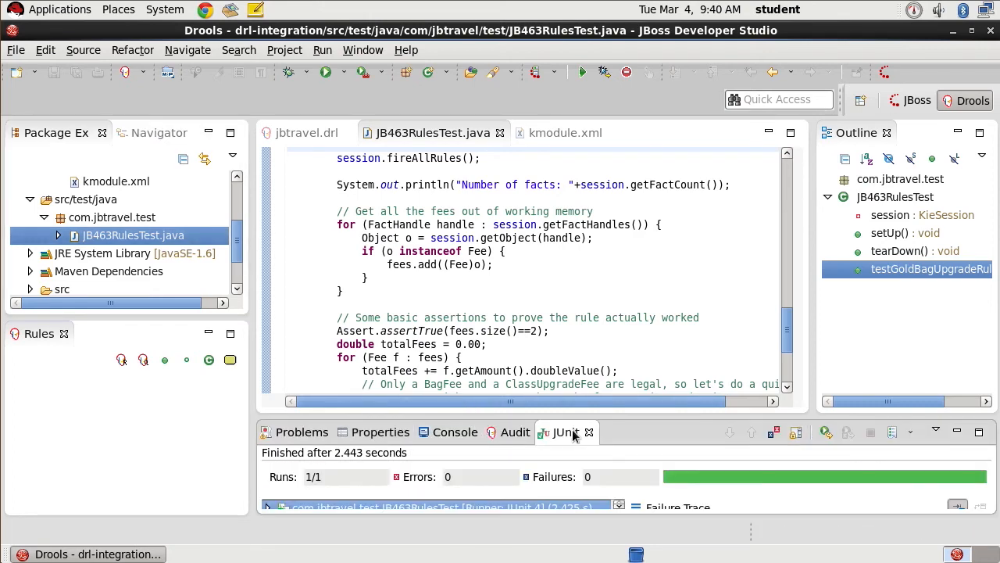
pyautogui.doubleClick(566, 432)
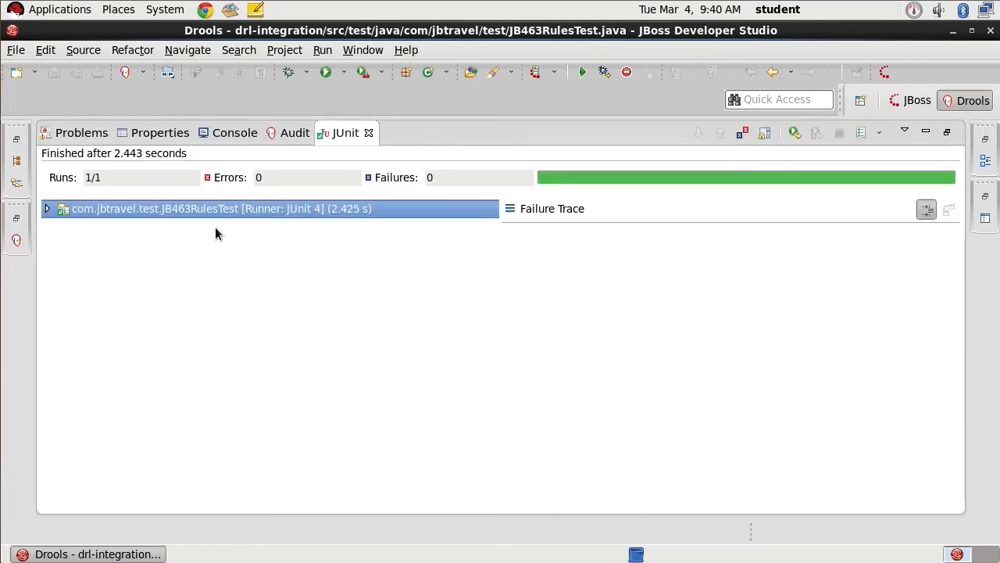
pyautogui.moveTo(106, 181)
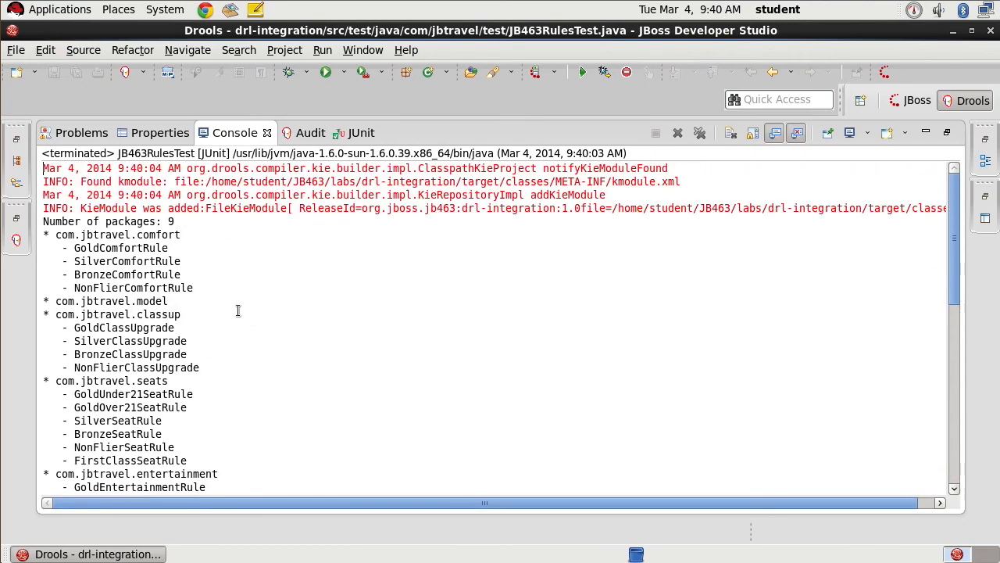
pyautogui.moveTo(233, 221)
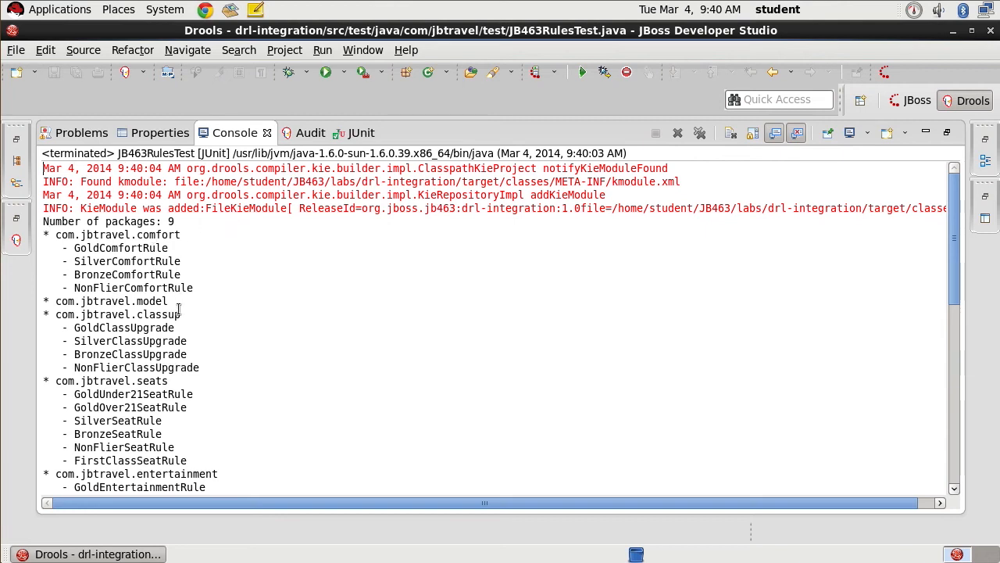
# - Scroll the console to the end of the listing: nine rule packages, GoldBagCheckRule2 firing, and 5 facts
pyautogui.scroll(-3)
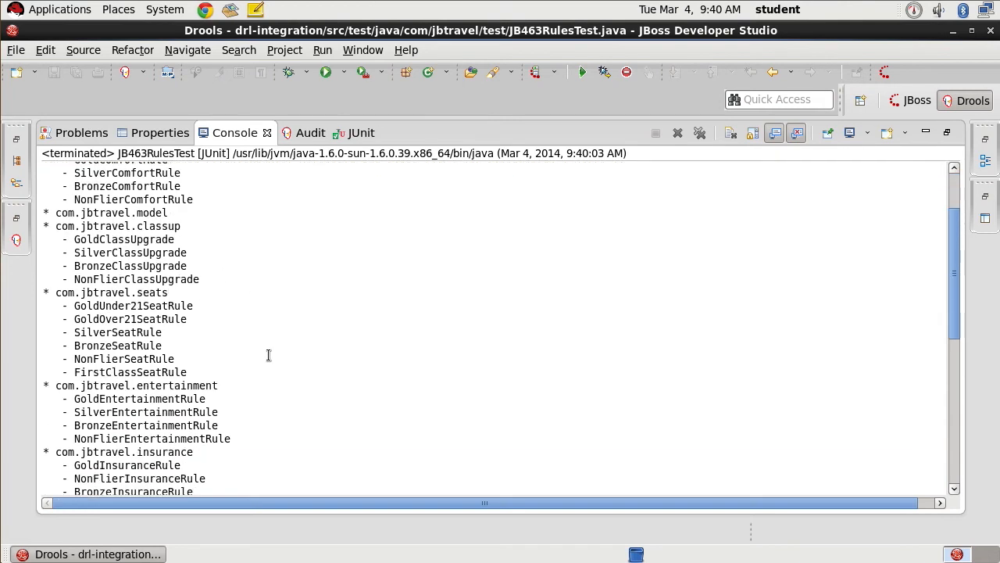
pyautogui.scroll(-3)
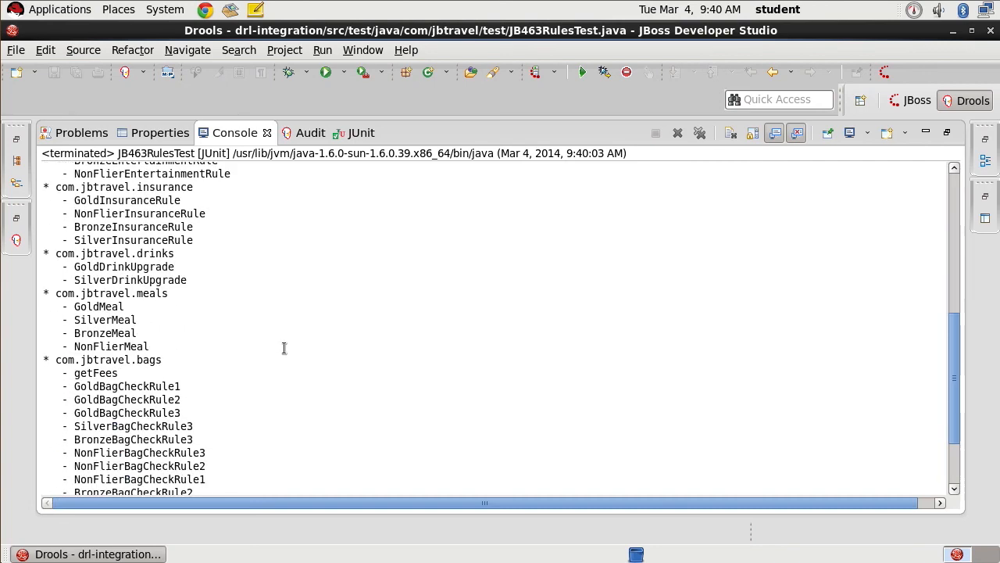
pyautogui.scroll(-3)
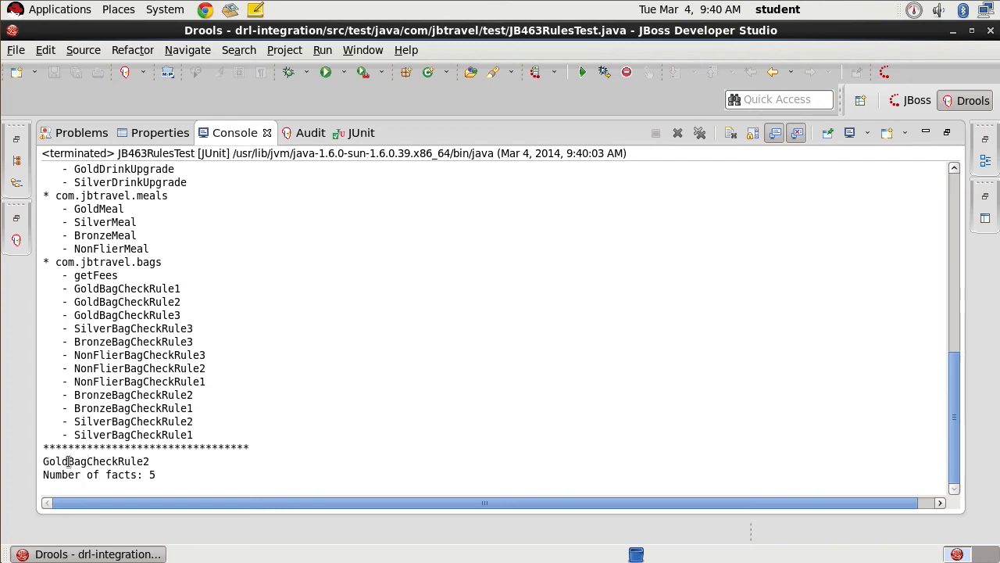
pyautogui.moveTo(215, 478)
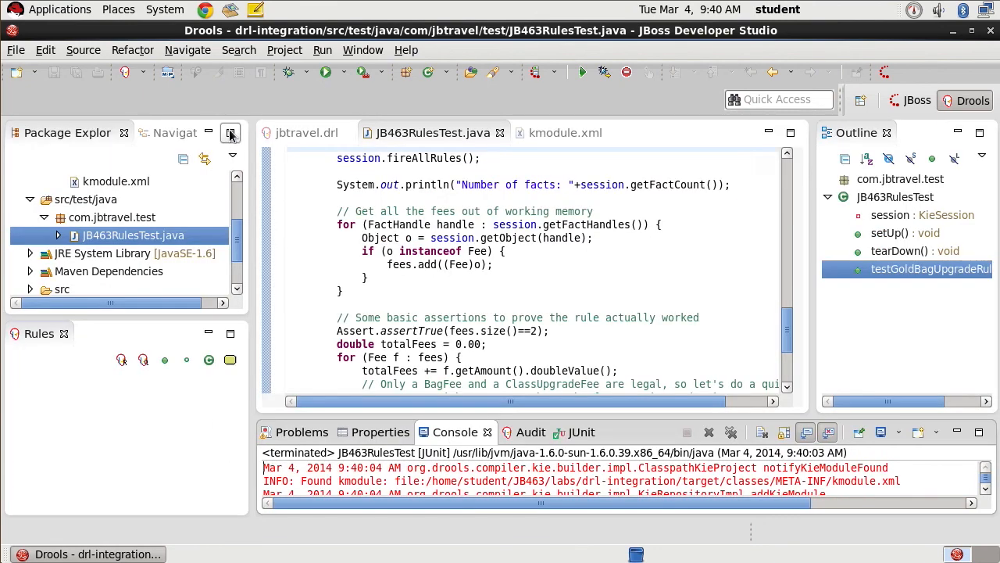
pyautogui.scroll(-3)
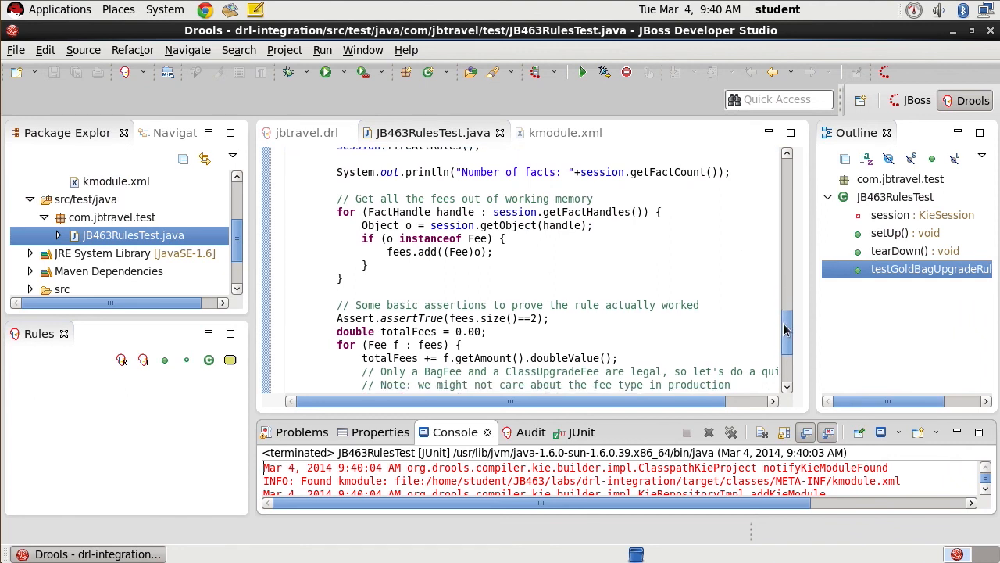
pyautogui.scroll(-3)
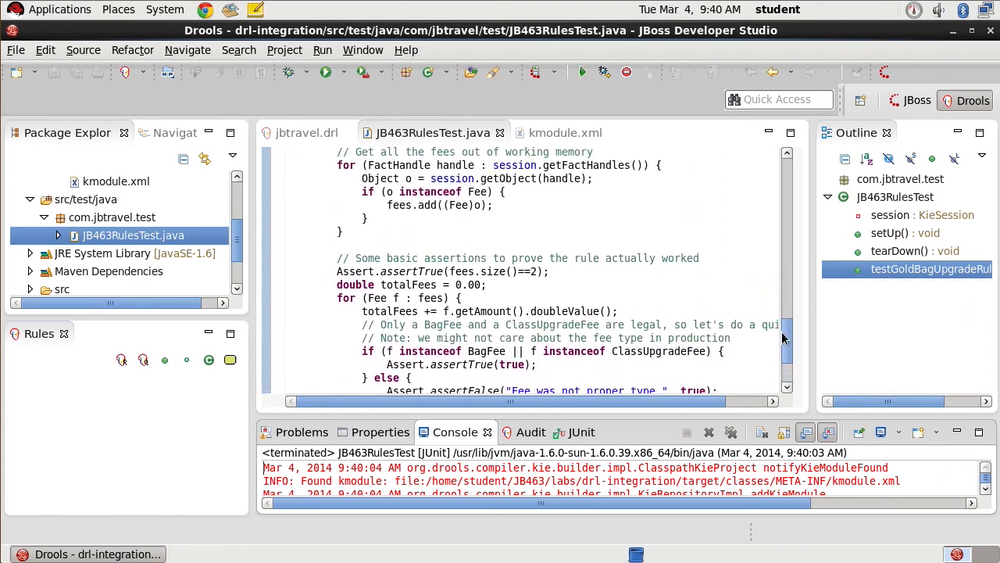